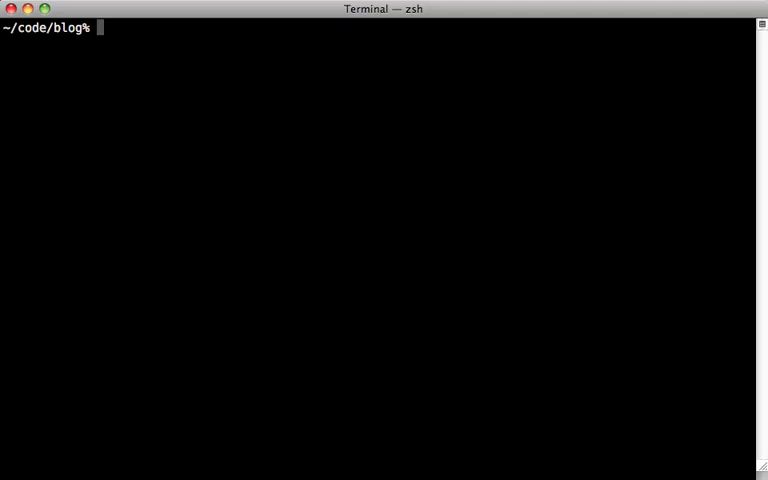
Install the pry and pry-doc gems with `gem install pry pry-doc`.
text(gem)
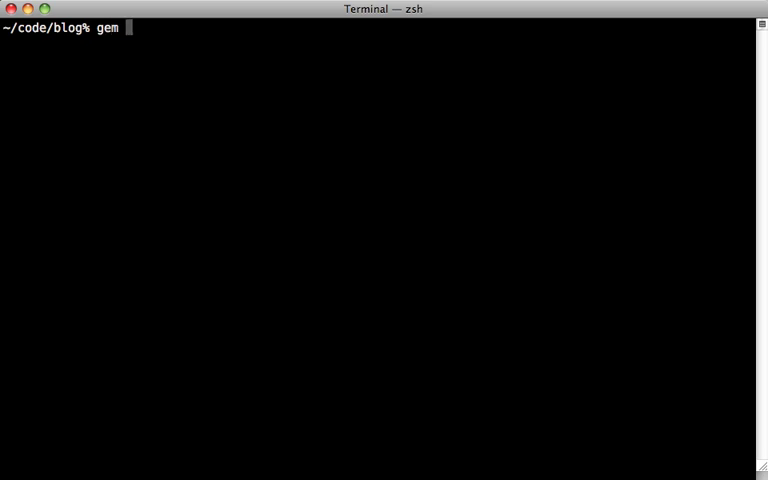
text(install pry pry-d)
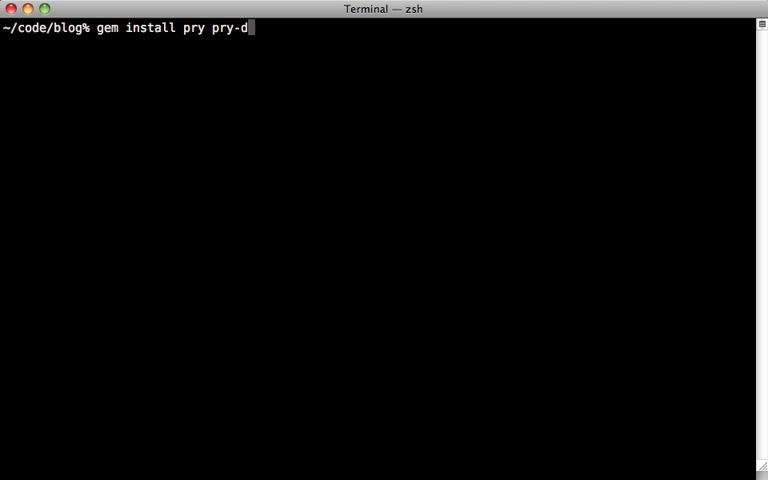
text(oc)
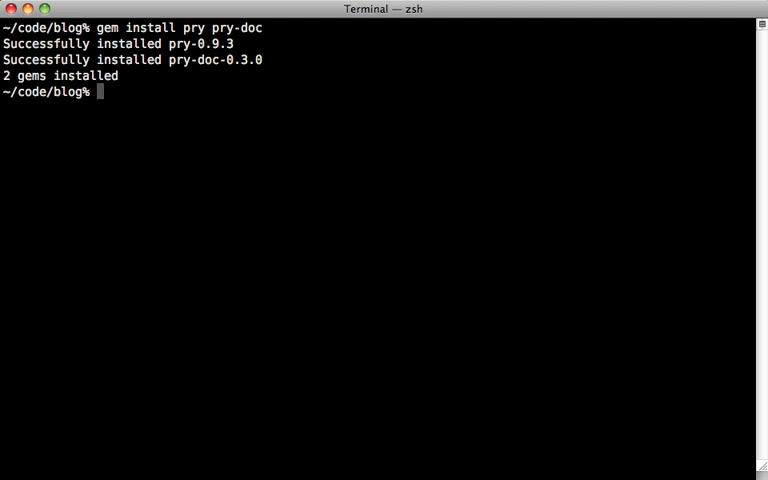
Switch to the global RVM gemset and install pry and pry-doc there too.
text(rvm)
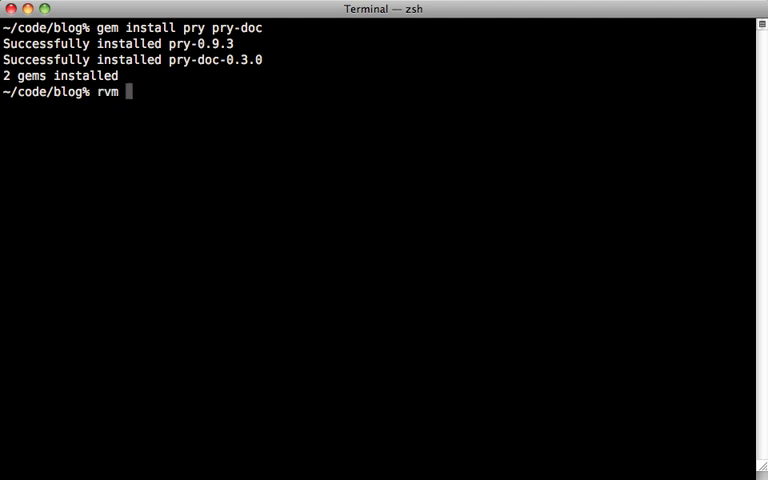
text(gemset us)
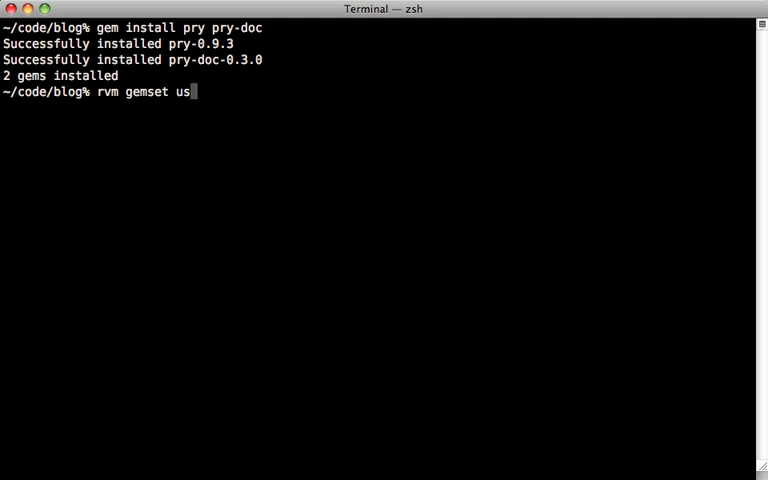
text(e global)
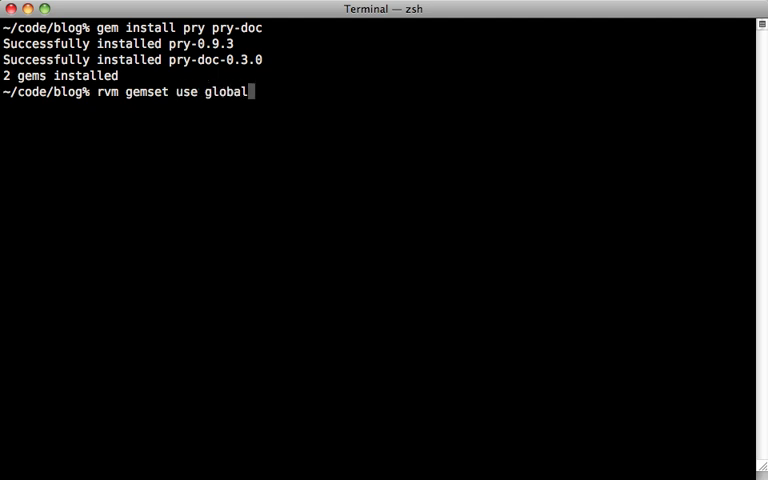
key(Return)
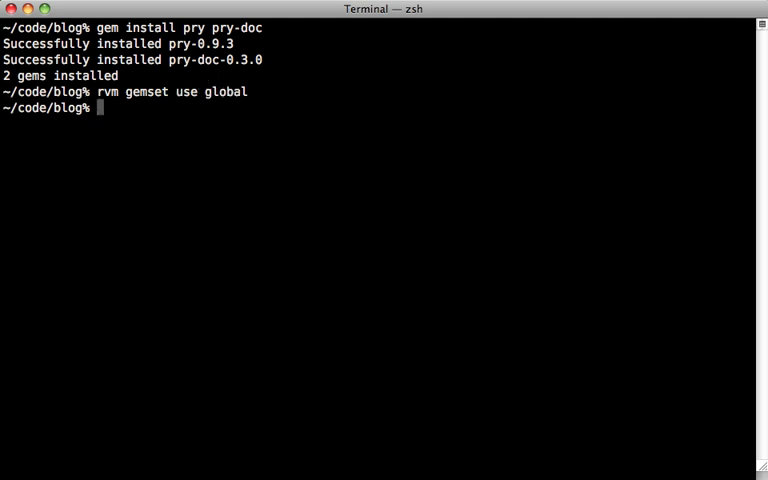
text(gem install pry pry-doc)
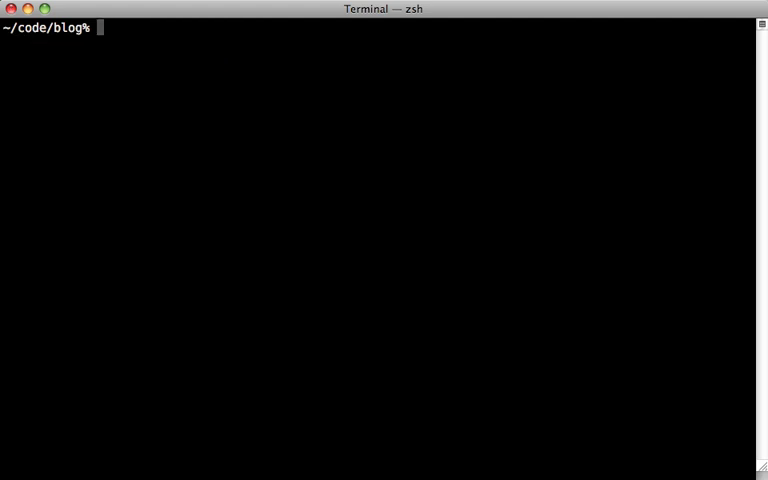
Start a plain Pry session, evaluate `1 + 2`, then run the Rails console and exit.
text(pry)
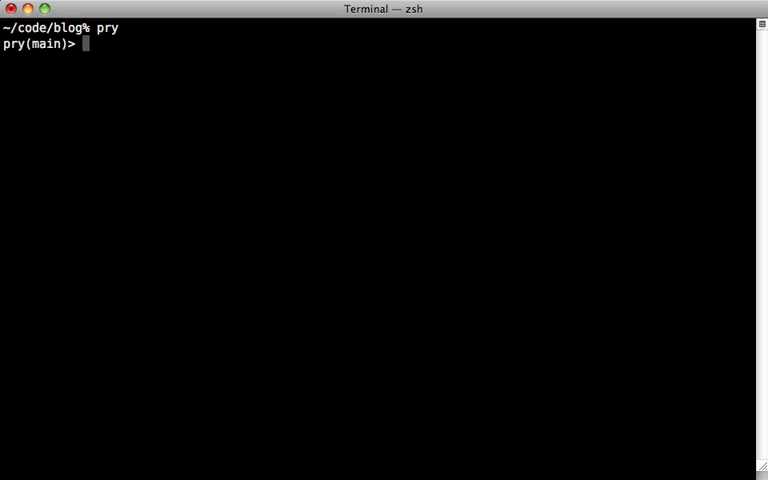
text(1 + 2)
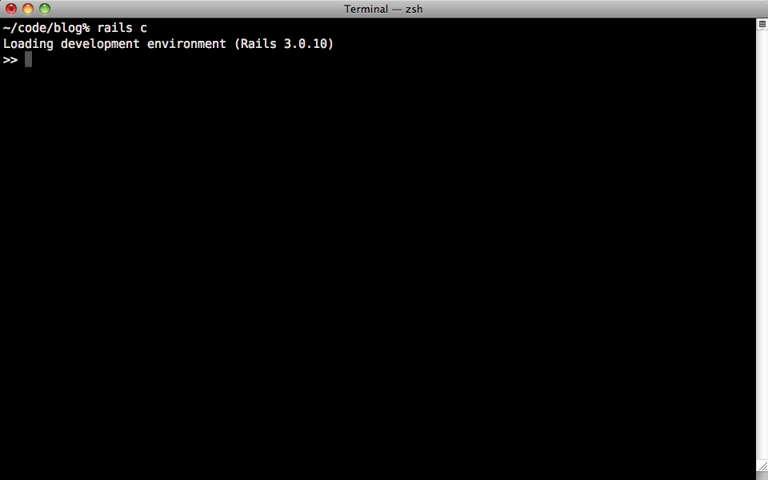
text(exit)
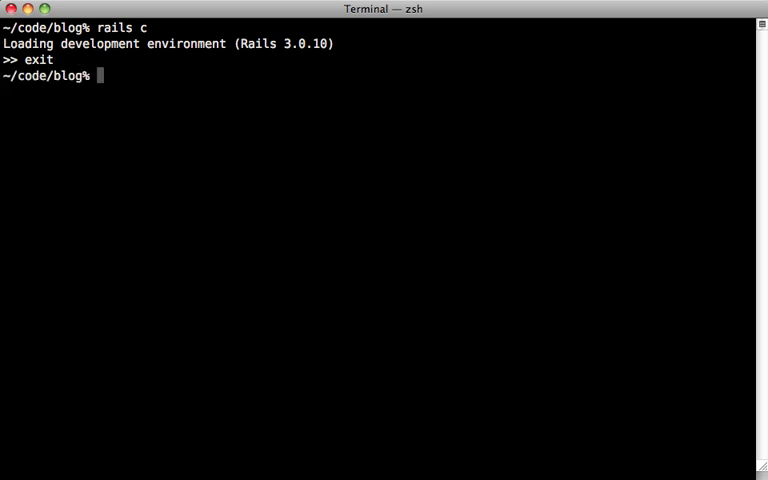
Start Pry with `-r ./config/environment`, run `Article.count` (3), and show Pry's help.
text(pry -)
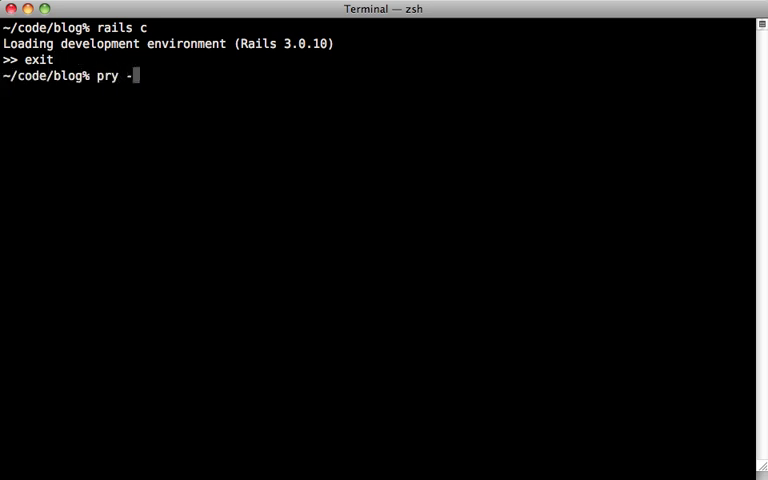
text(r ./config/environment)
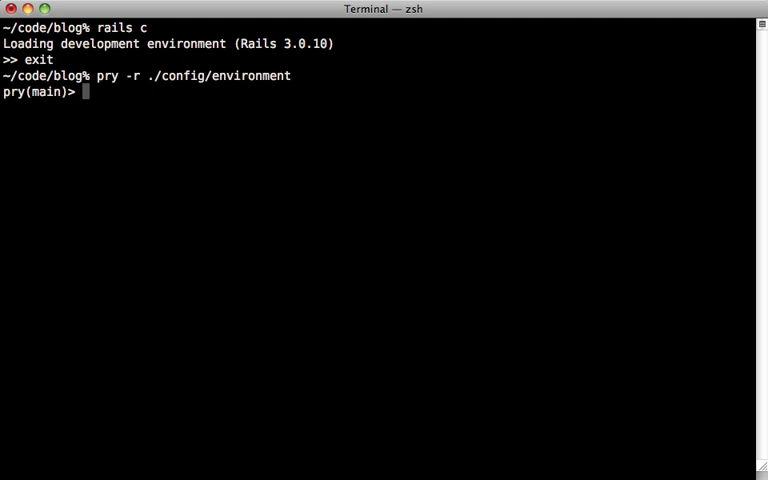
text(Article.count)
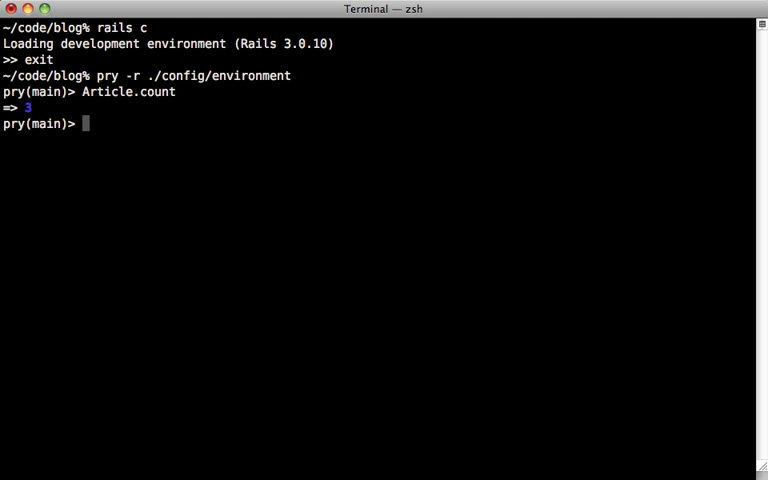
text(help)
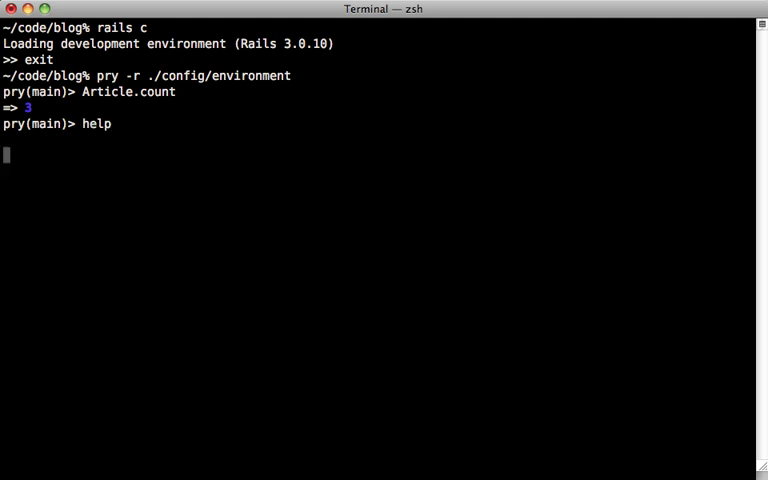
key(Return)
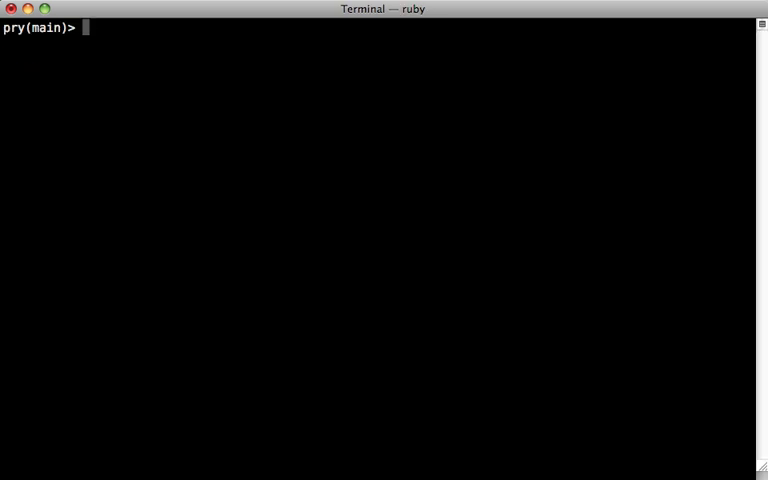
Step into the Article class, inspect self and first, then cd into Article.first and read its name.
text(cd)
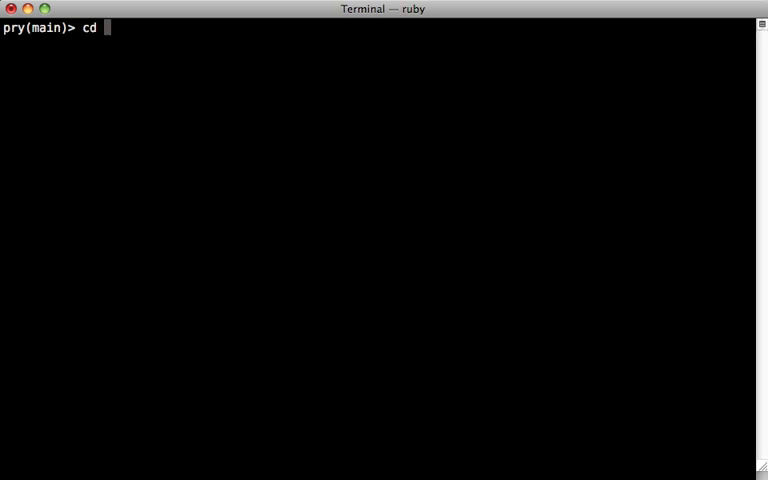
text(Article)
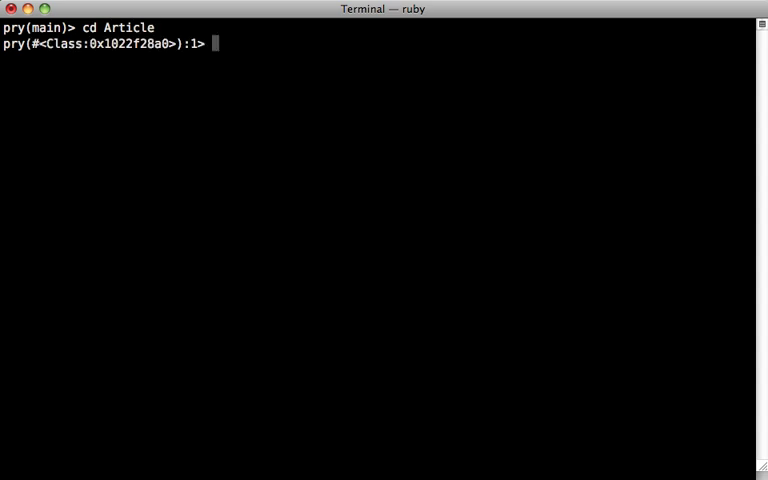
text(self)
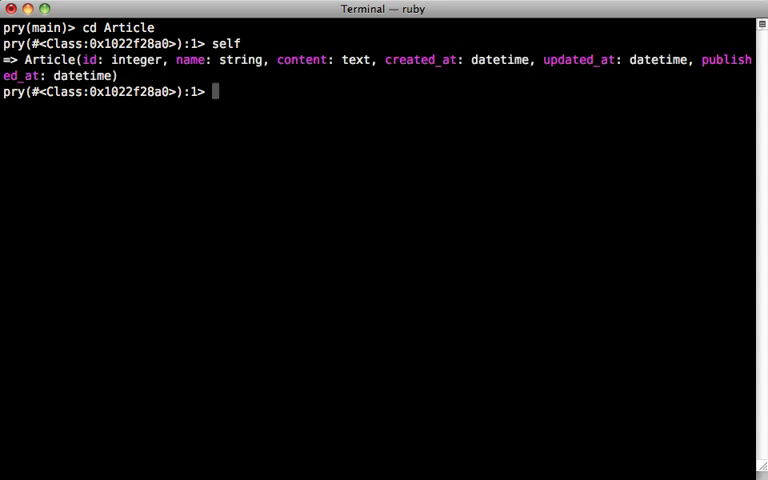
text(first)
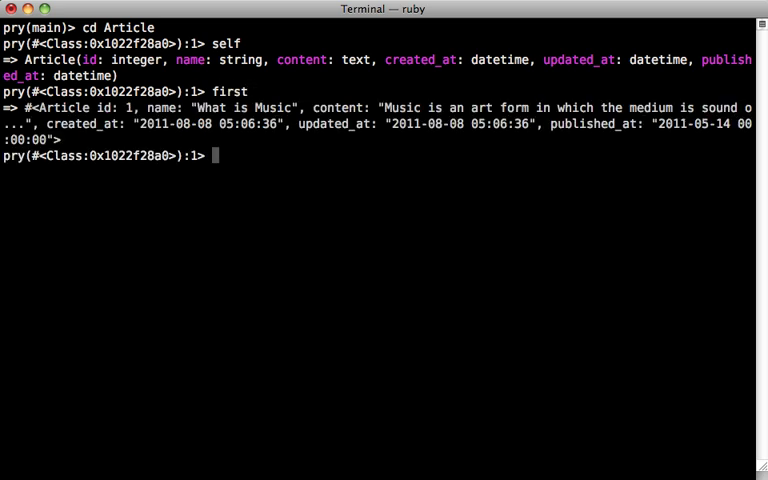
text(Ar)
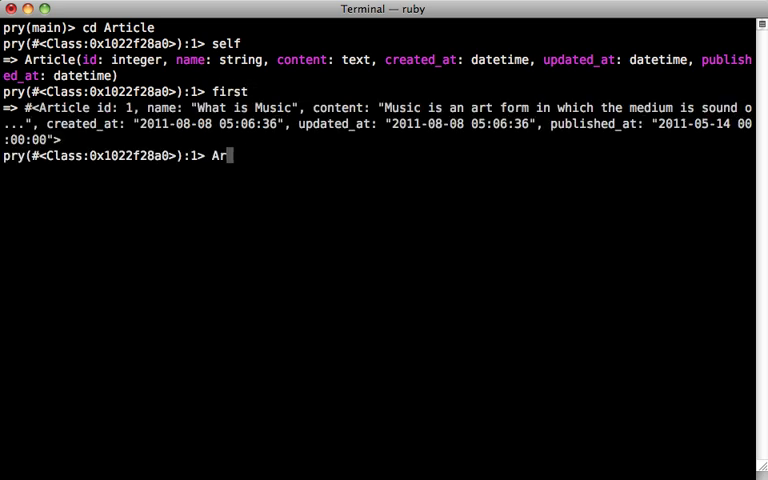
text(ticle.first)
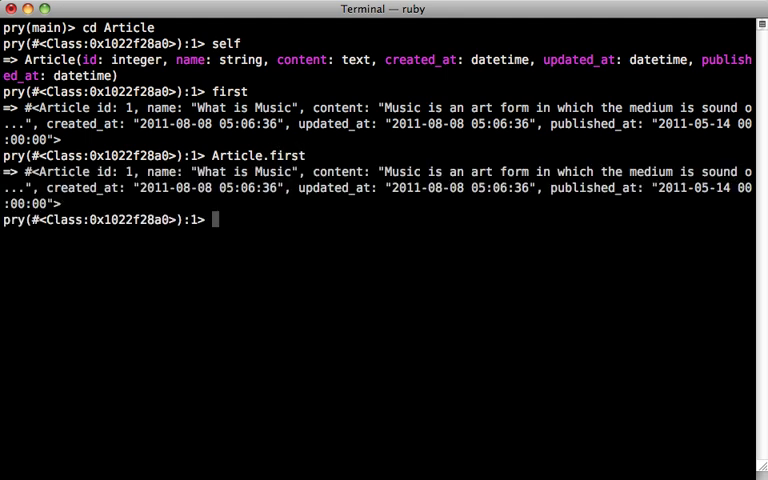
text(cd first)
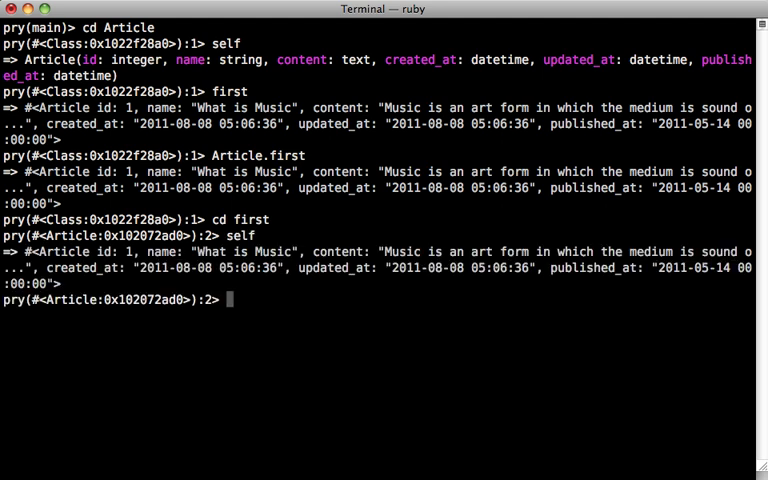
text(name)
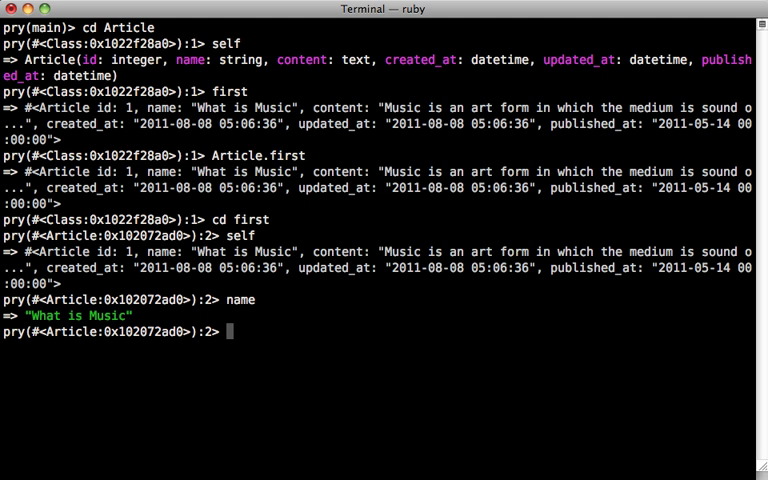
Step into the name string, run upcase and nesting, then exit twice back to the class context.
text(cd name)
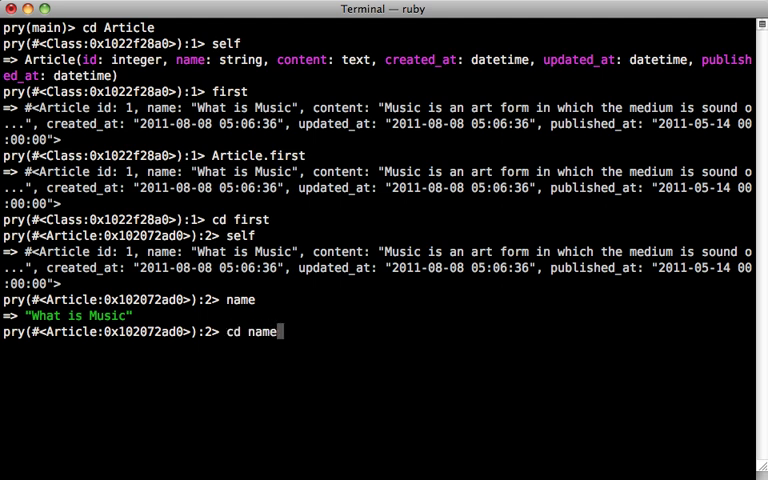
text(upcase)
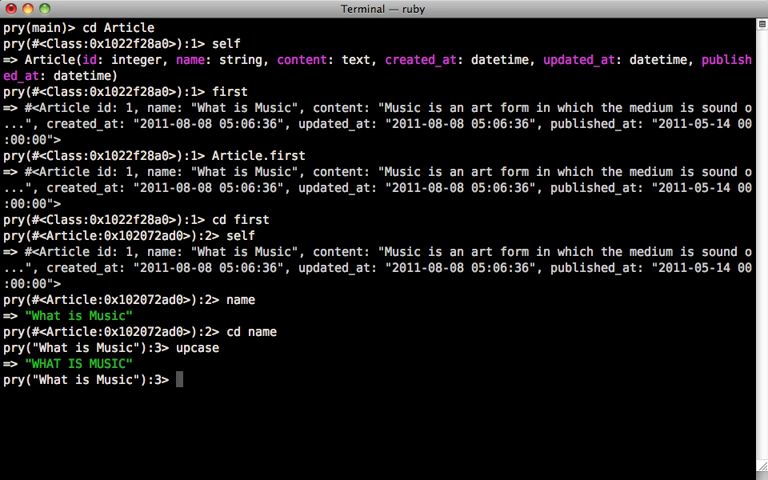
text(nesting)
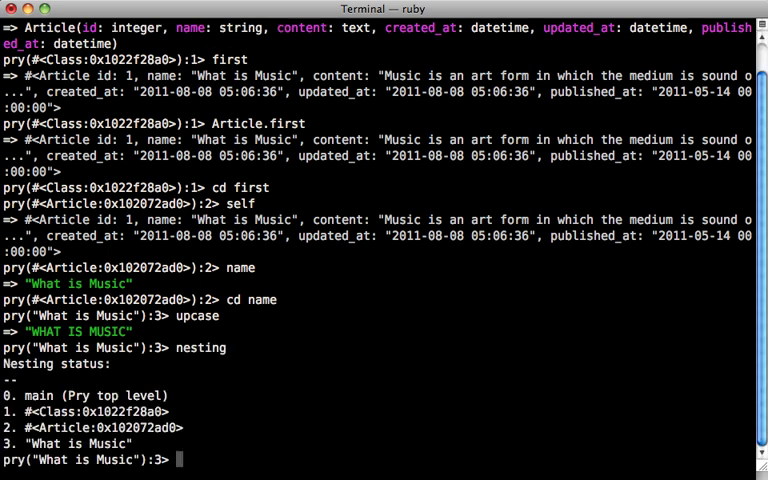
mouse_move(204, 376)
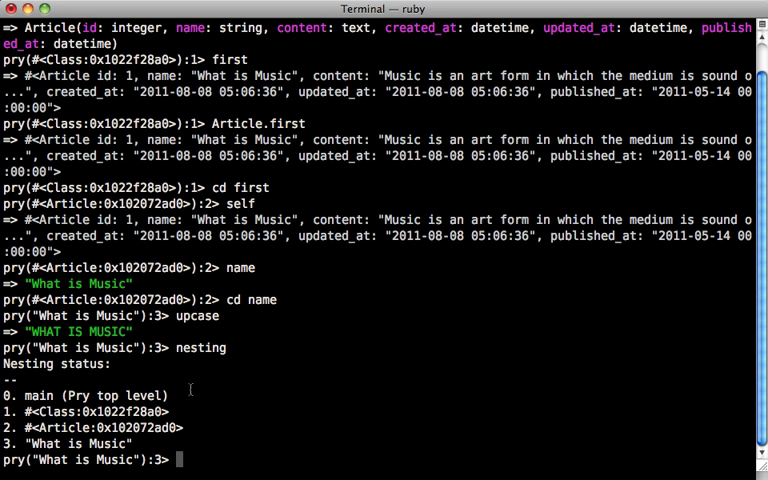
text(exit)
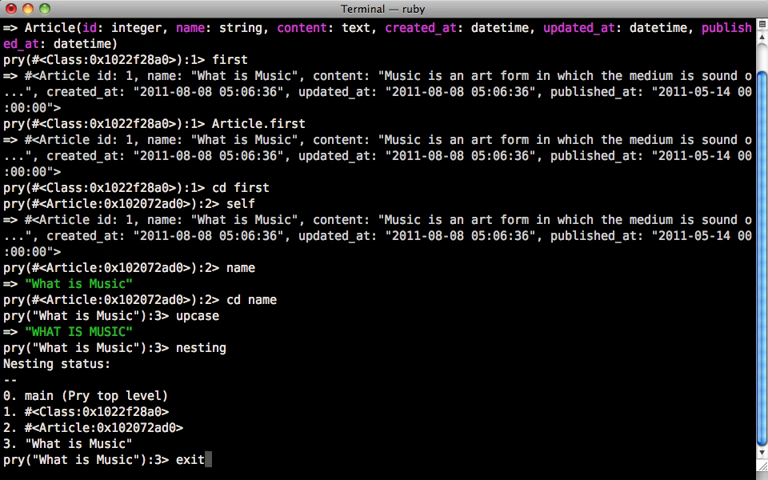
key(Return)
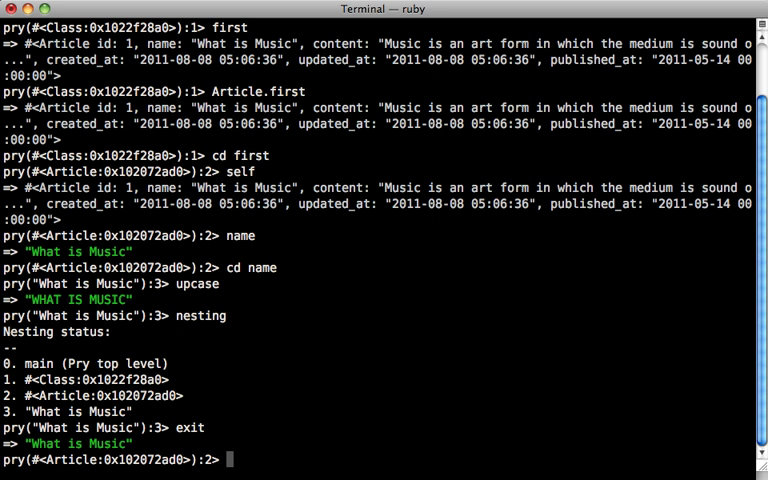
text(name)
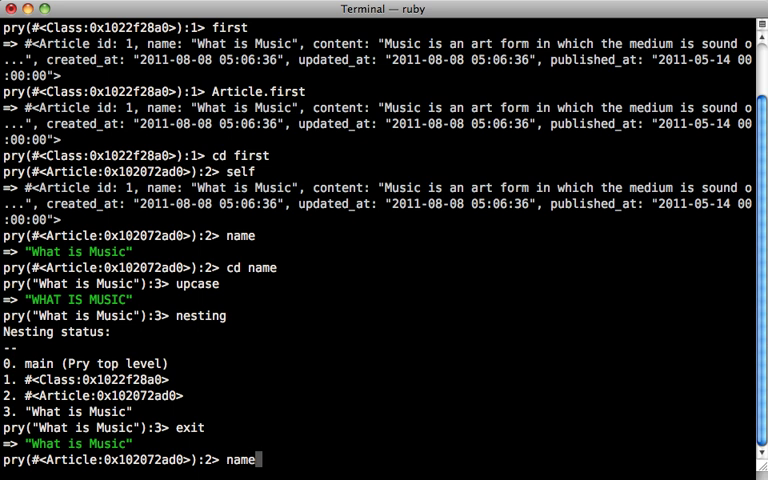
key(Return)
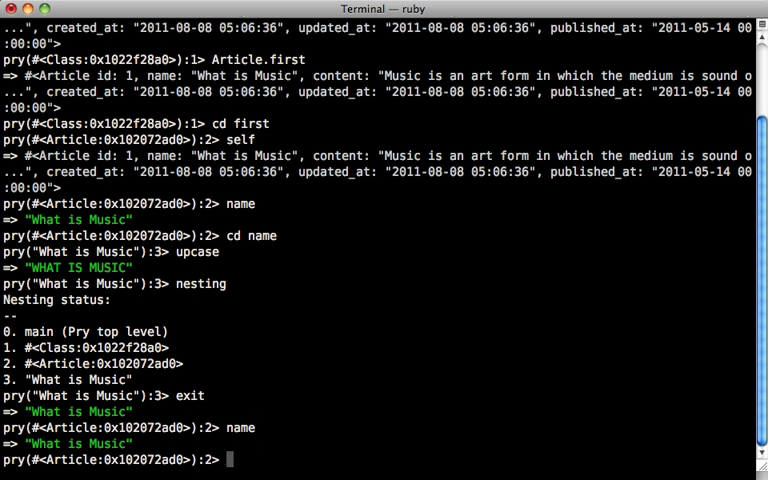
text(exit)
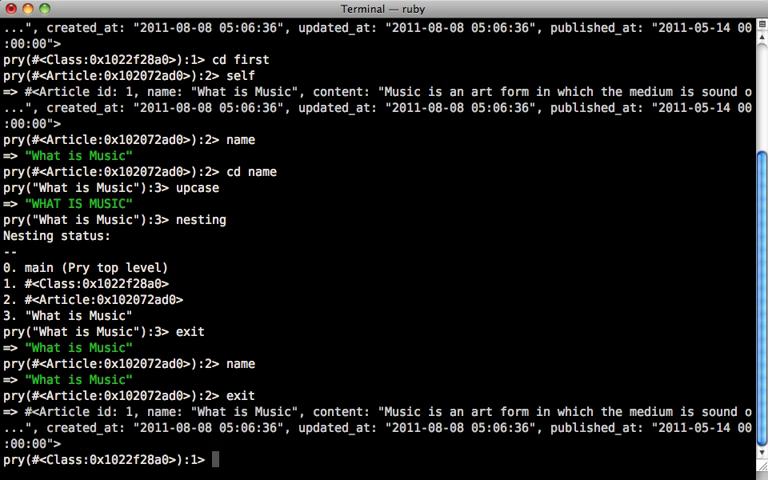
text(ls)
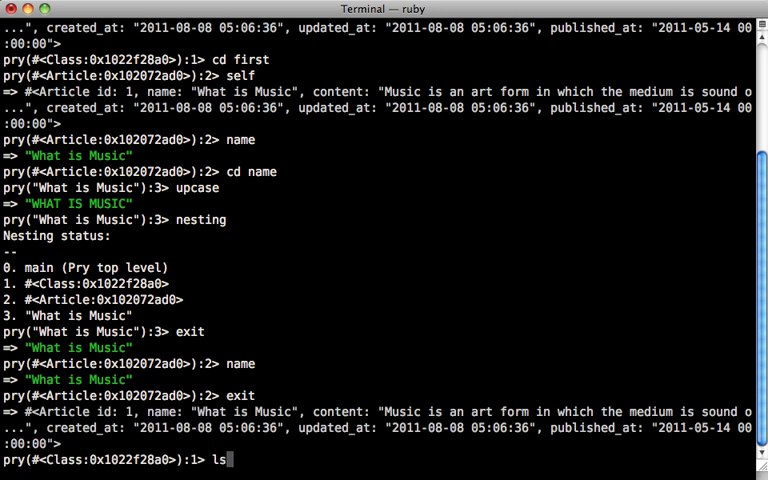
List the class context's methods with ls and read the ls -h help.
key(Return)
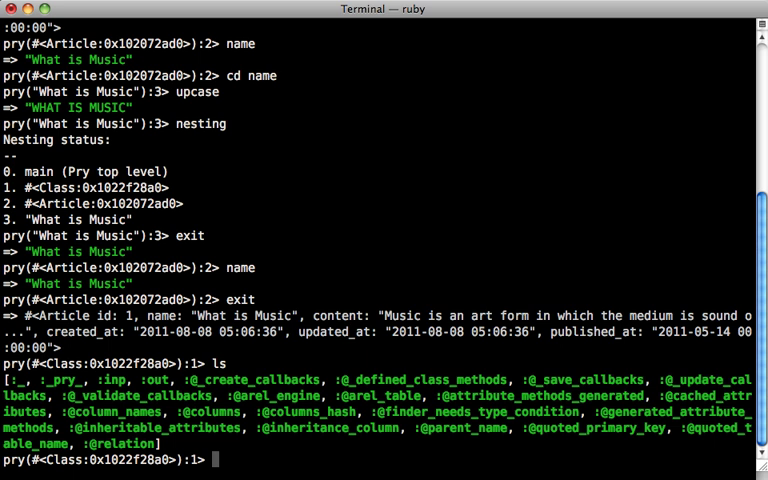
text(ls -h)
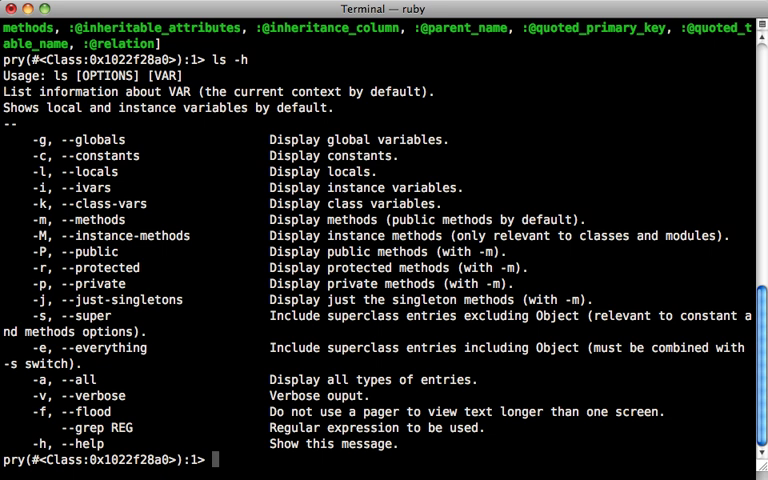
mouse_move(164, 184)
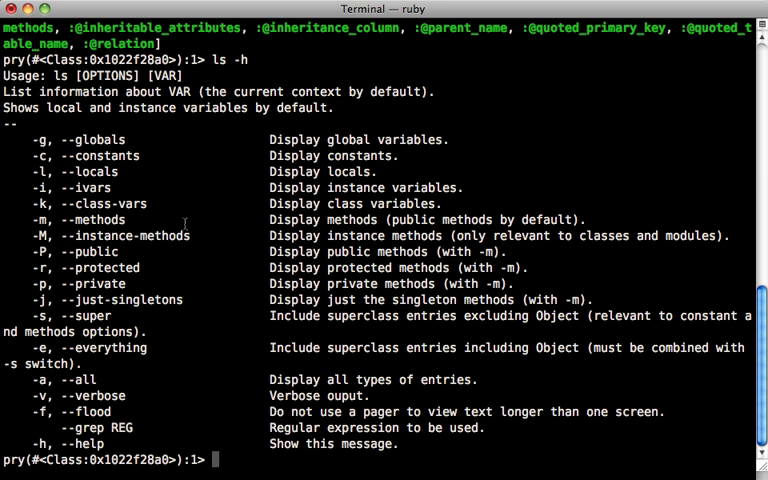
text(ls)
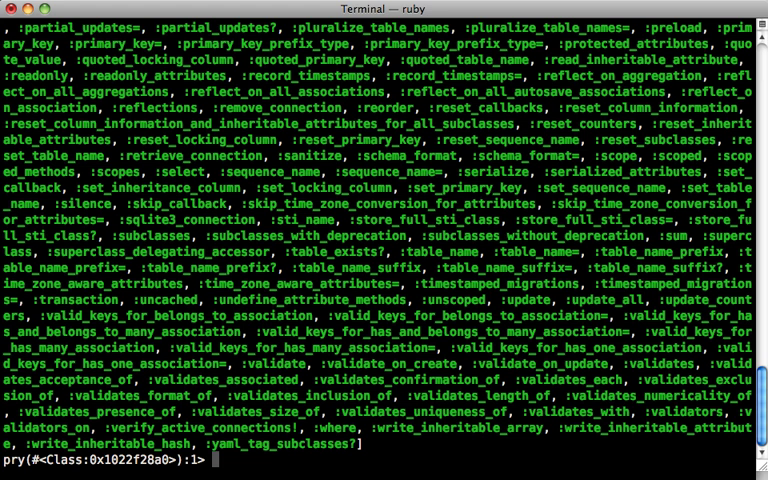
text(ls)
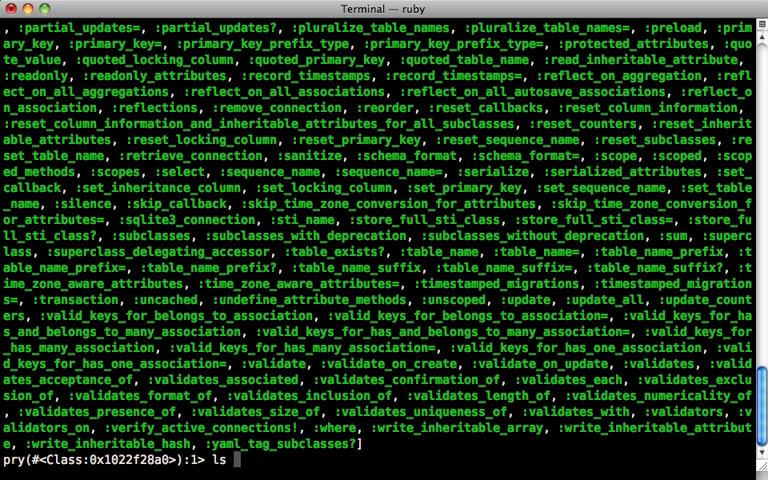
List Article's instance methods with `ls -M` and Array's with `ls Array -M`.
text(ls -M)
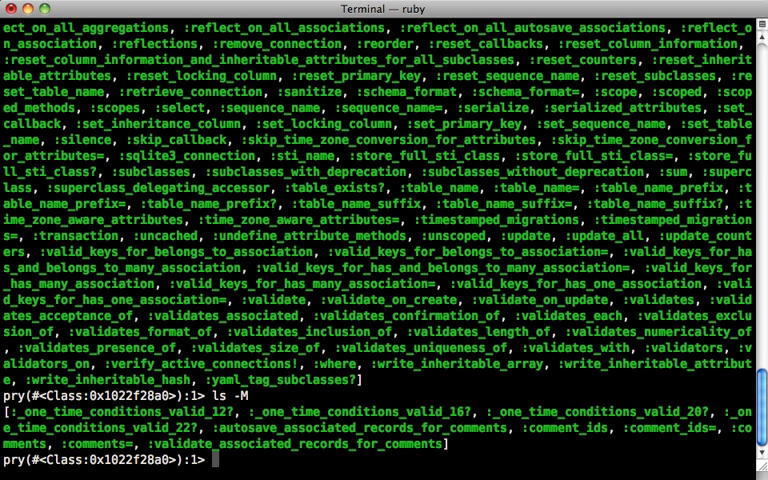
text(ls Array)
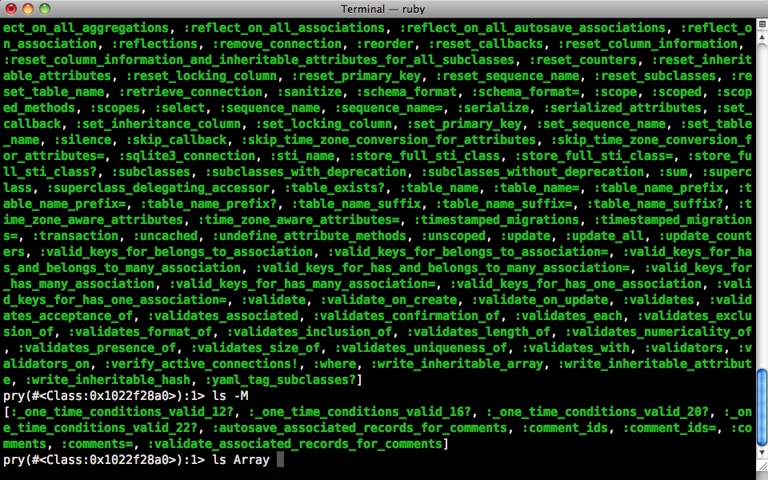
text(-M)
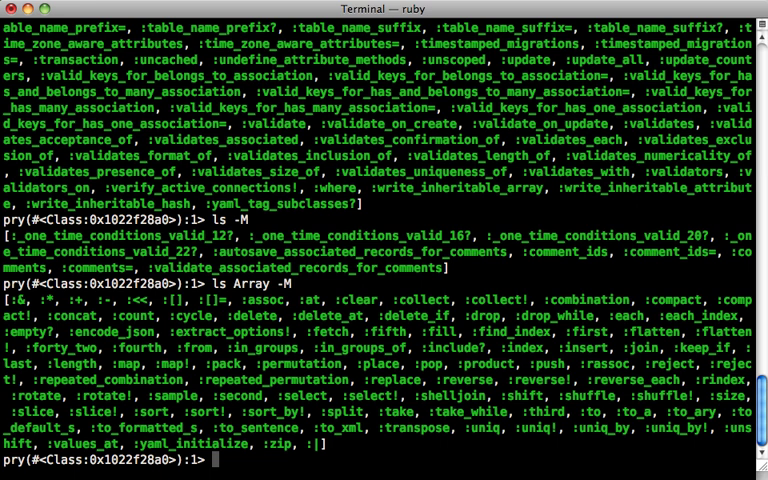
mouse_move(616, 270)
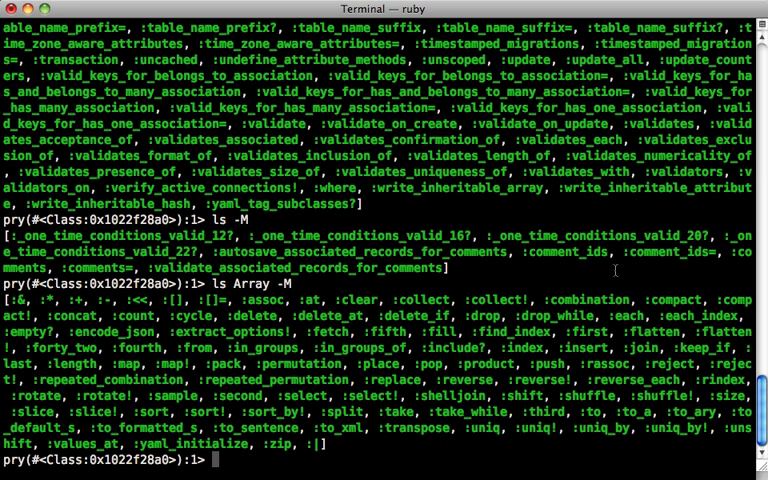
Show the documentation for `Array#in_groups_of` with show-doc.
text(show)
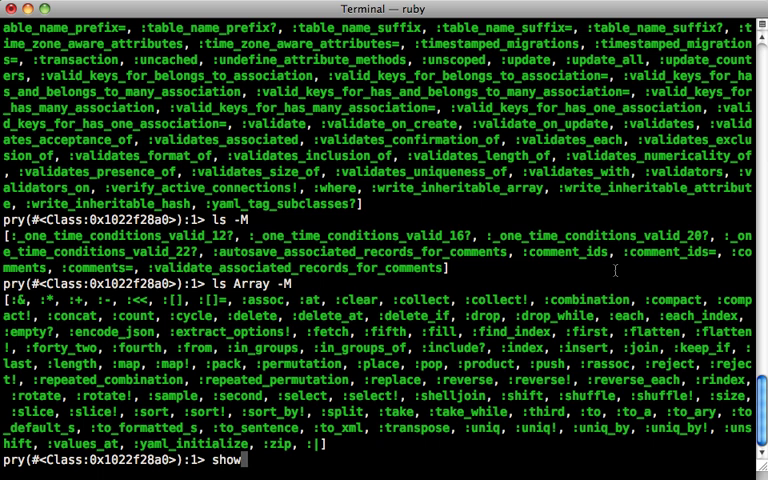
text(-doc)
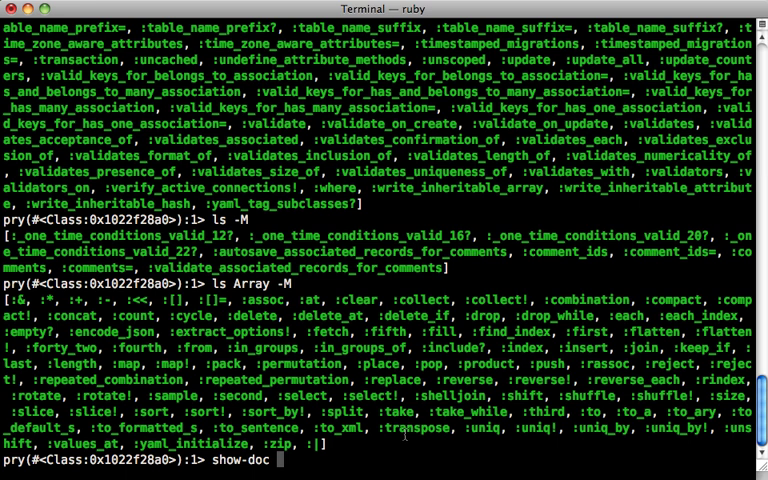
text(Array#in_groups_of)
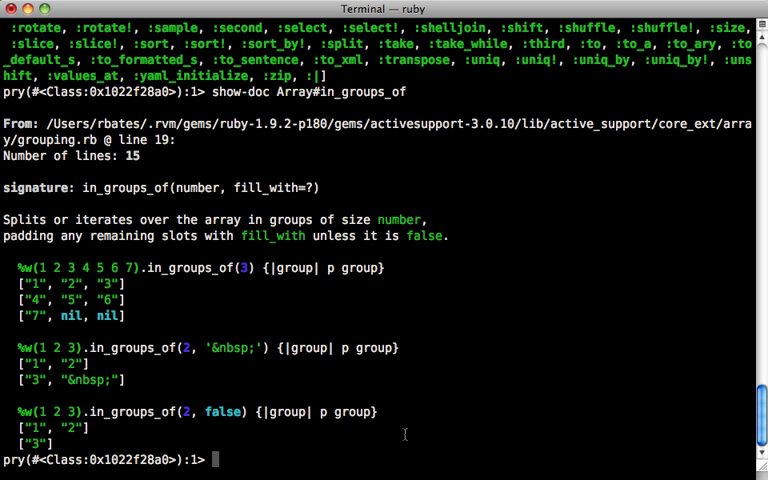
mouse_move(256, 376)
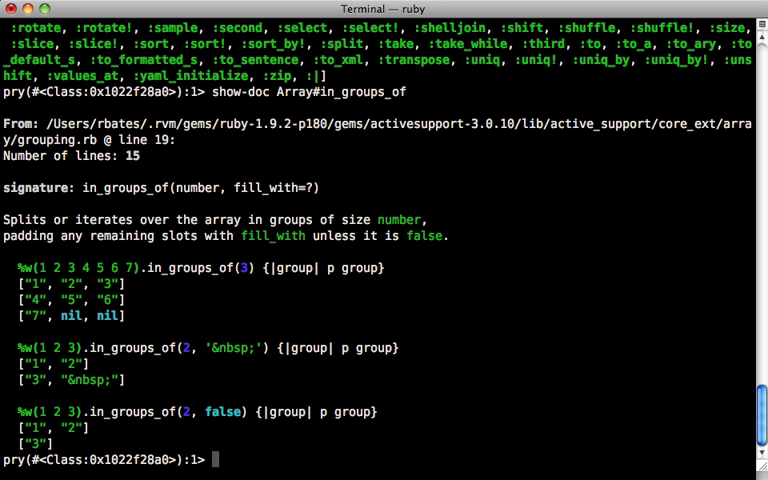
Show the same in_groups_of docs via `show-doc all.in_groups_of`.
text(show)
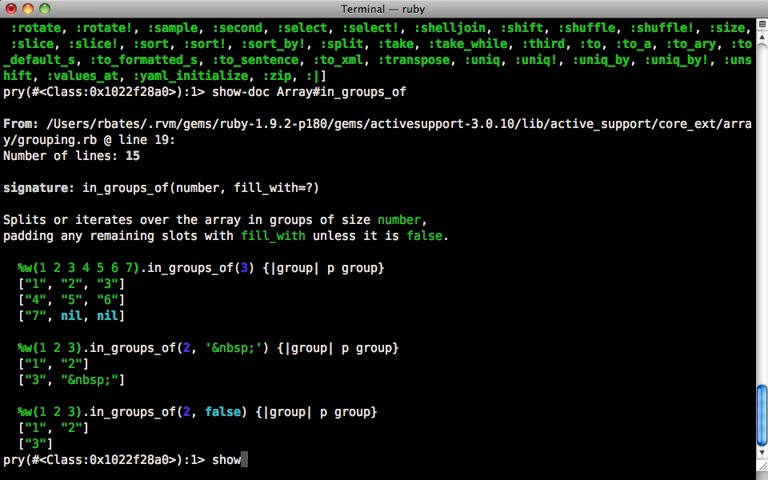
text(-doc)
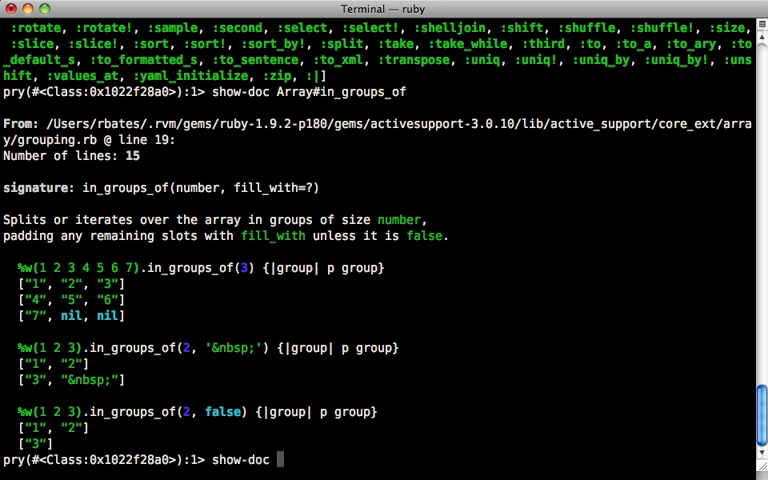
text(all)
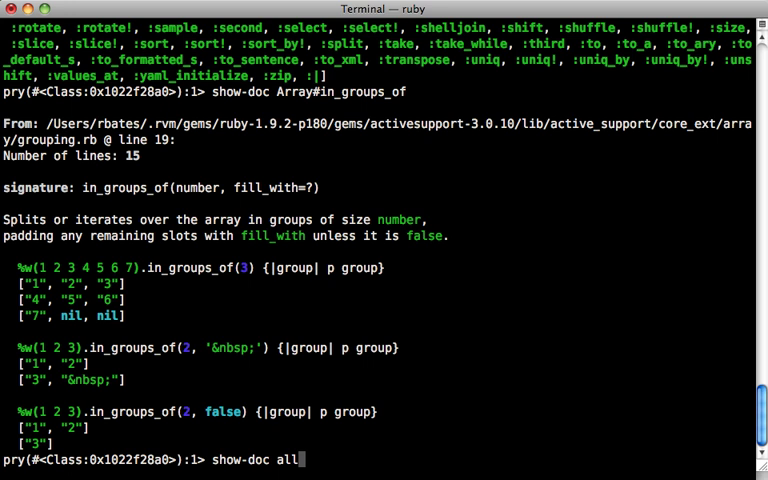
text(.)
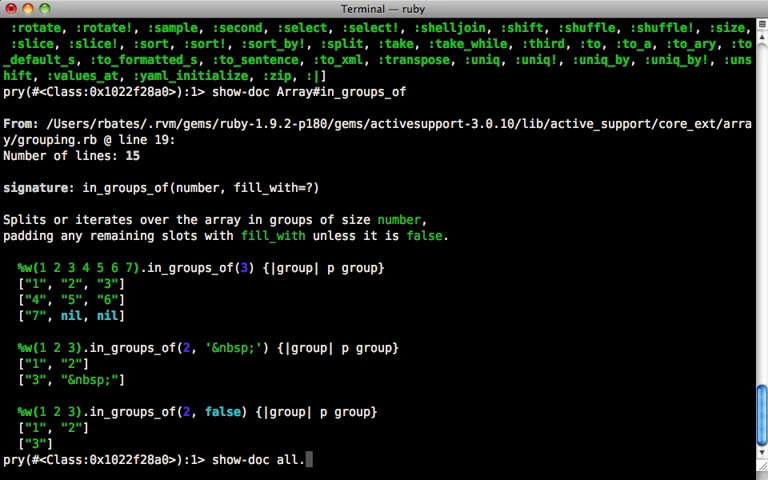
text(.in_groups_of)
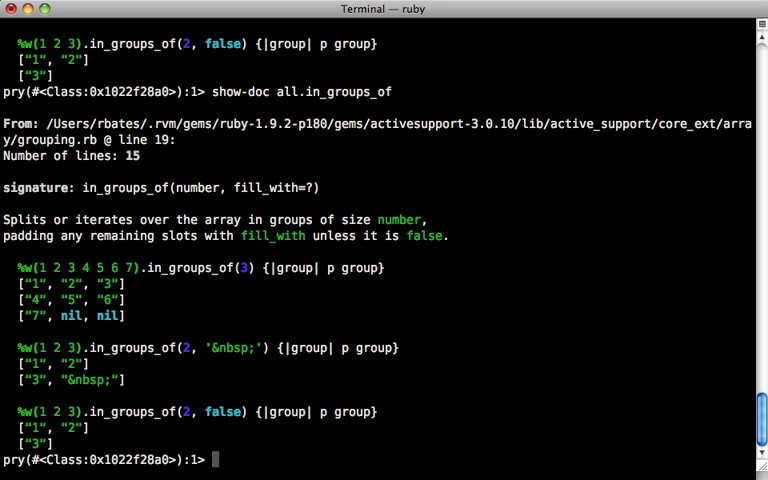
text(show-method)
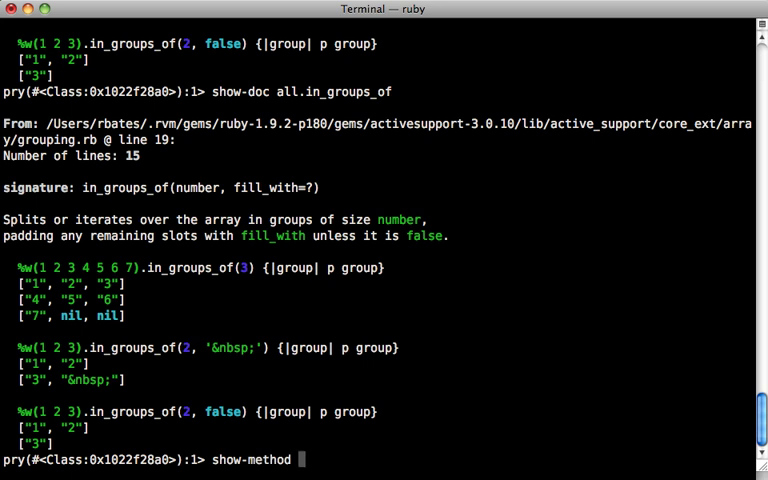
Run `show-method all.in_groups_of` to view the method's source.
text(all.in_)
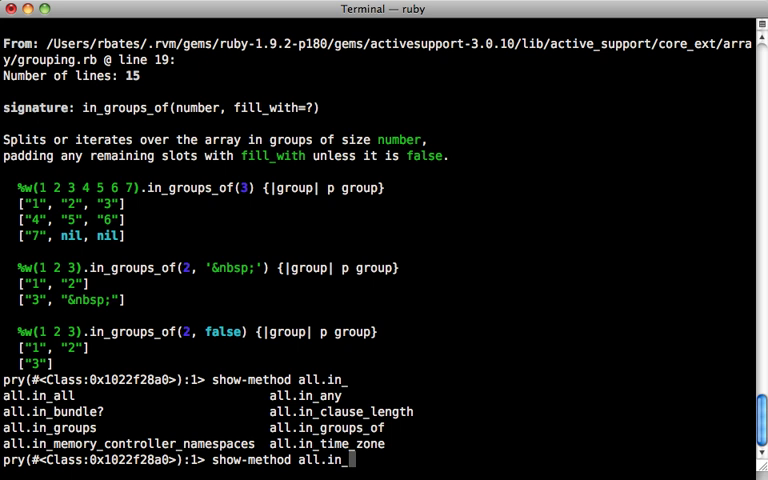
text(groups_of)
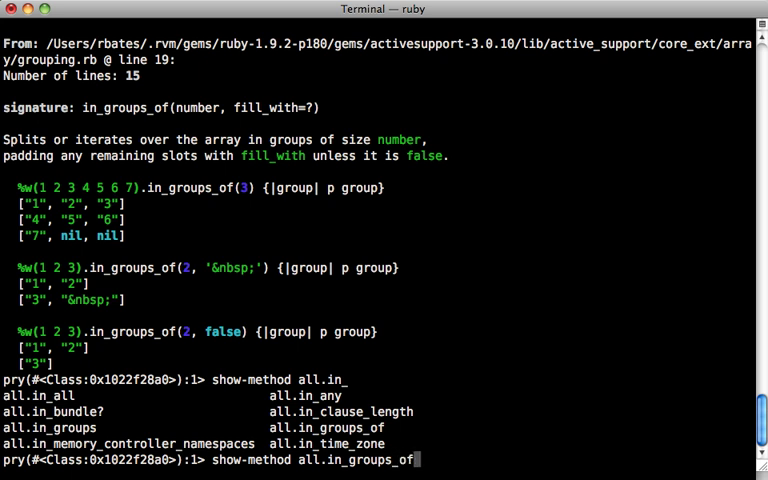
key(Return)
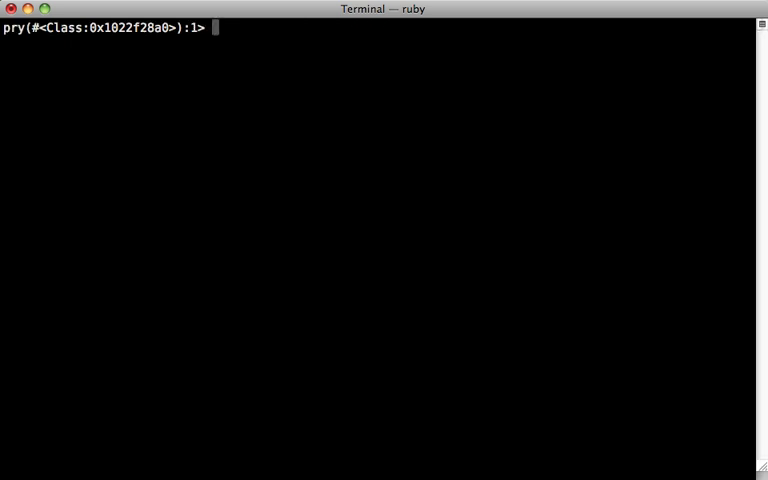
text(edit-)
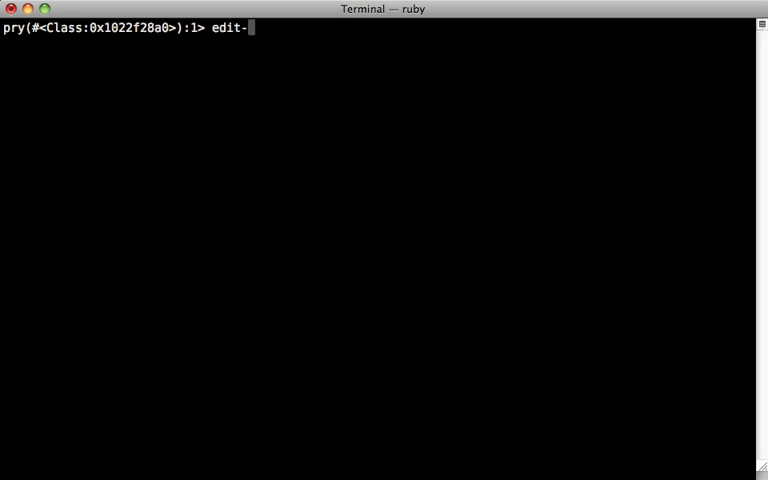
text(method all.)
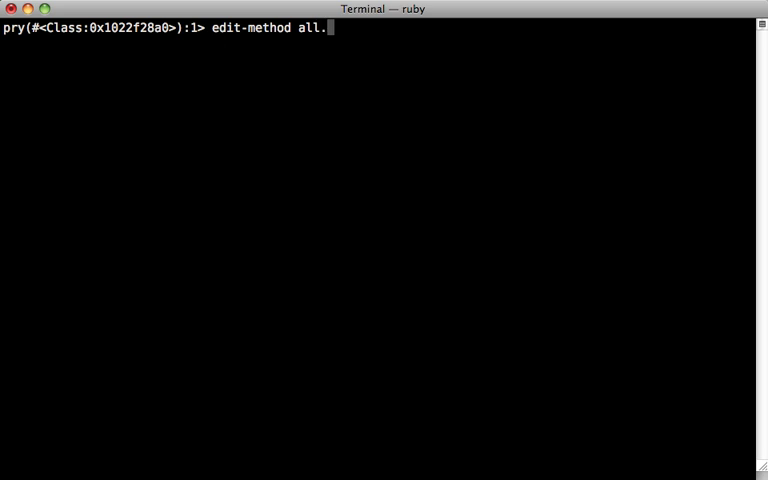
text(in_groups_of)
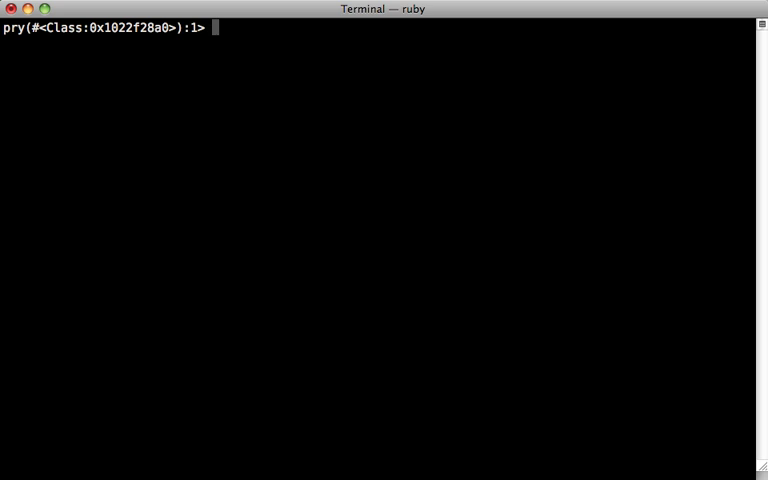
List the project files from Pry with `.ls` and start `.cat Gemfile`.
text(.l)
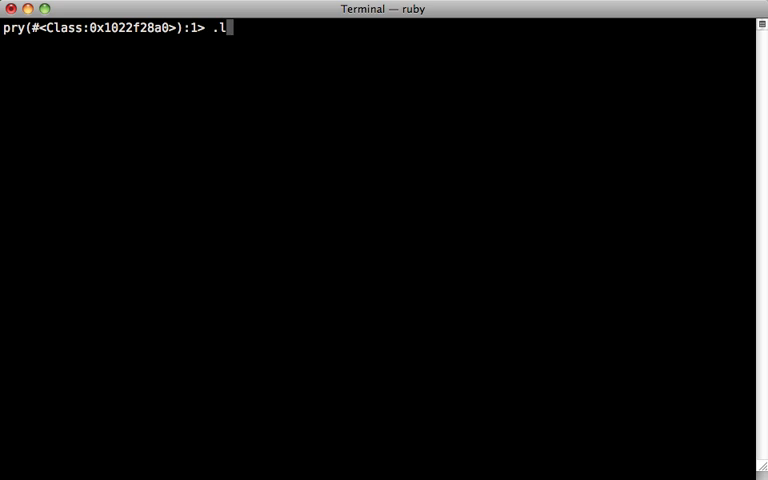
text(s)
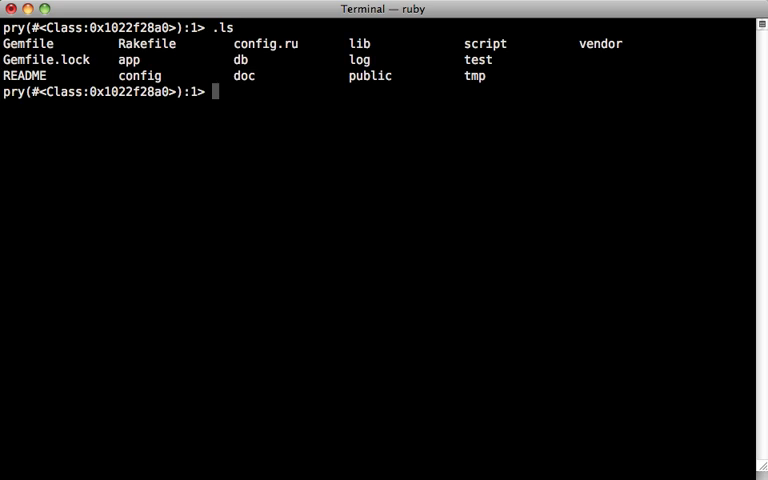
text(.cat Gemfile)
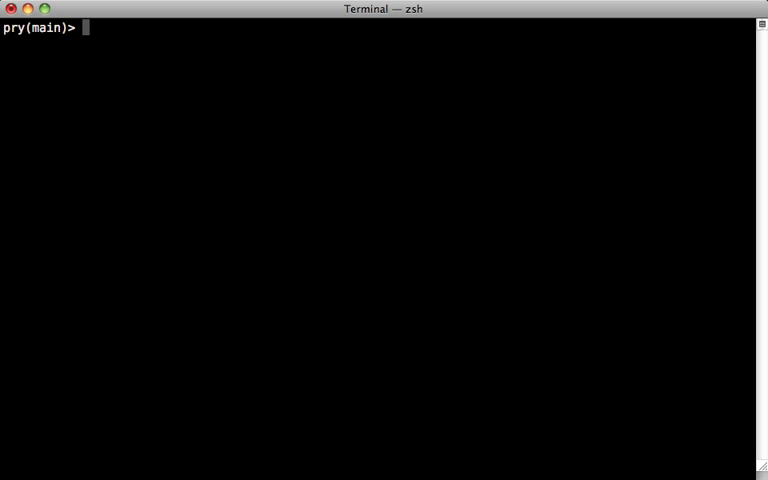
cd into Article.first, check self and word_count returning 0, then start edit-method on word_count.
text(cd)
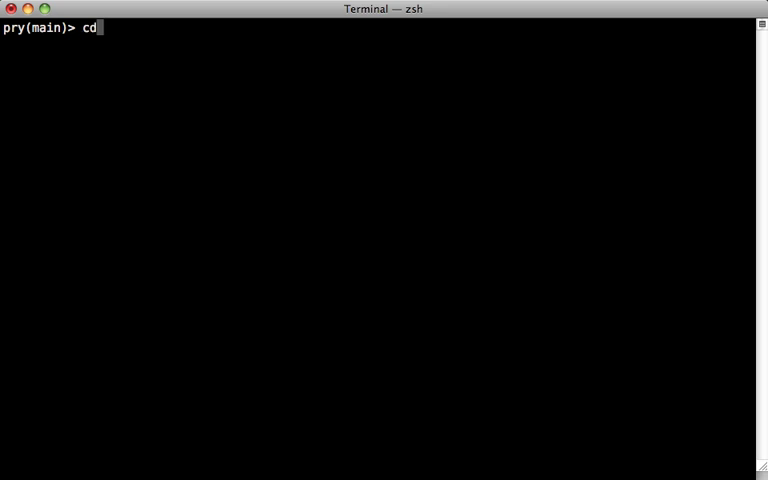
text(Article.first)
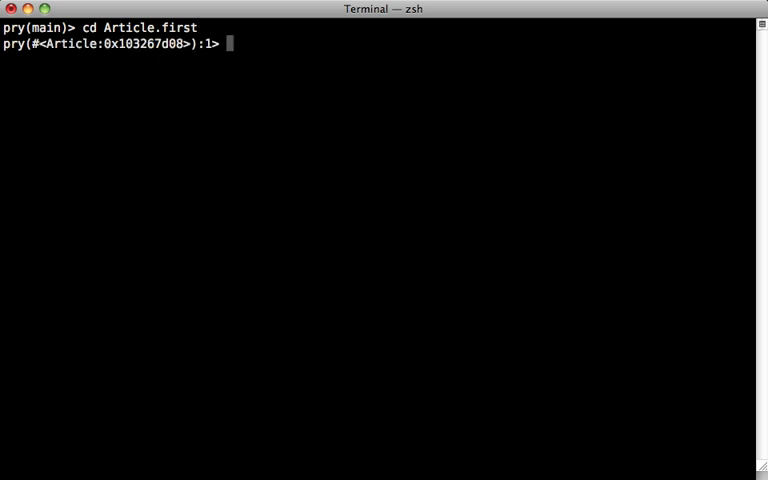
text(self)
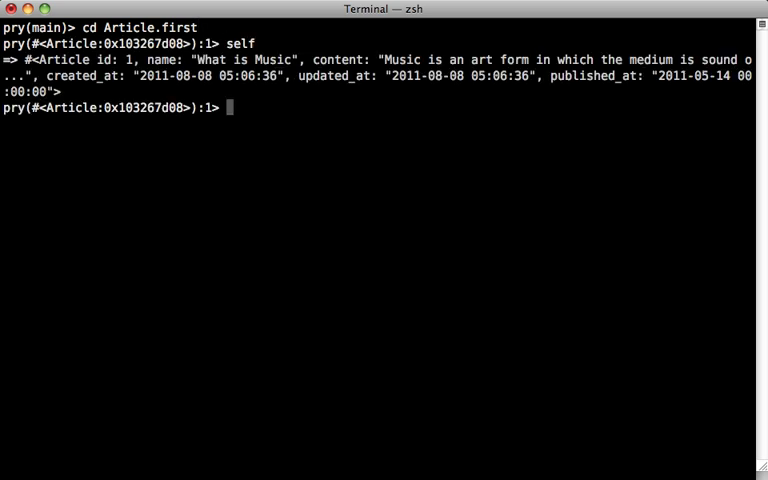
text(word_count)
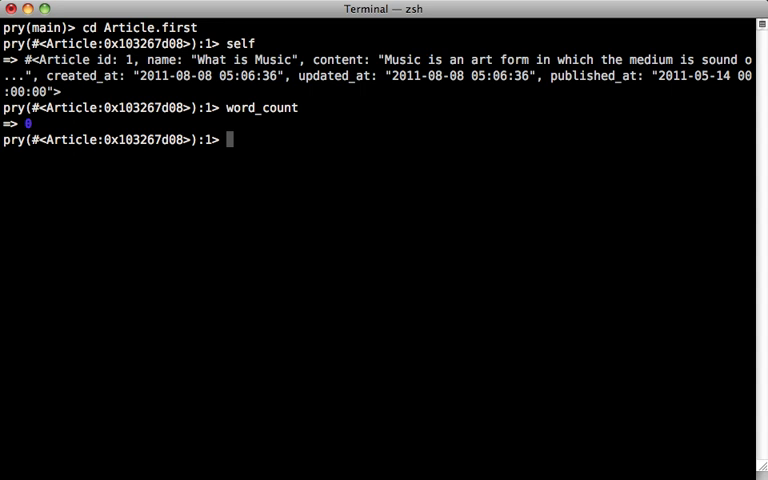
text(word_count)
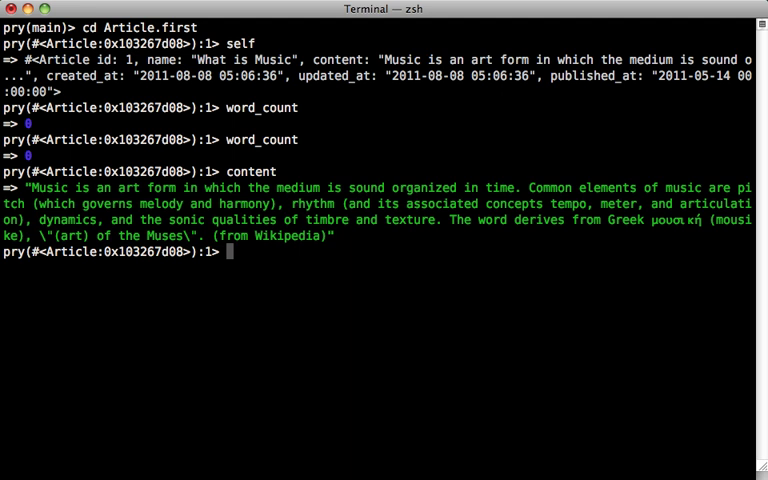
text(edit-me)
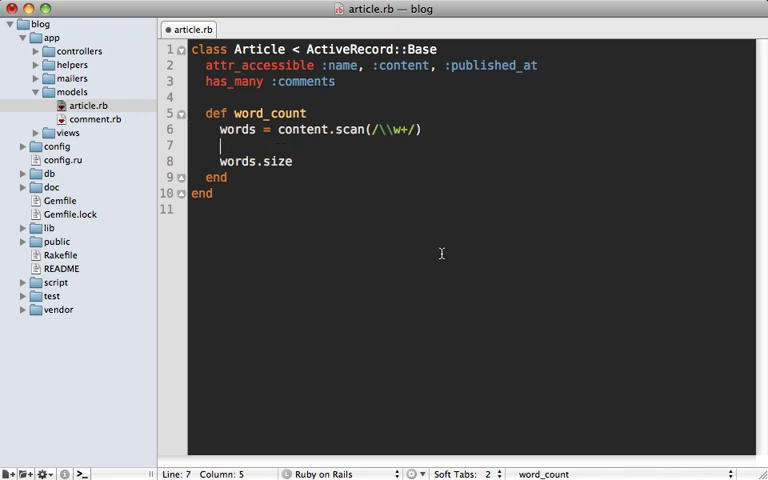
Insert a binding.pry breakpoint after the scan line in word_count and save article.rb.
text(binding.pry)
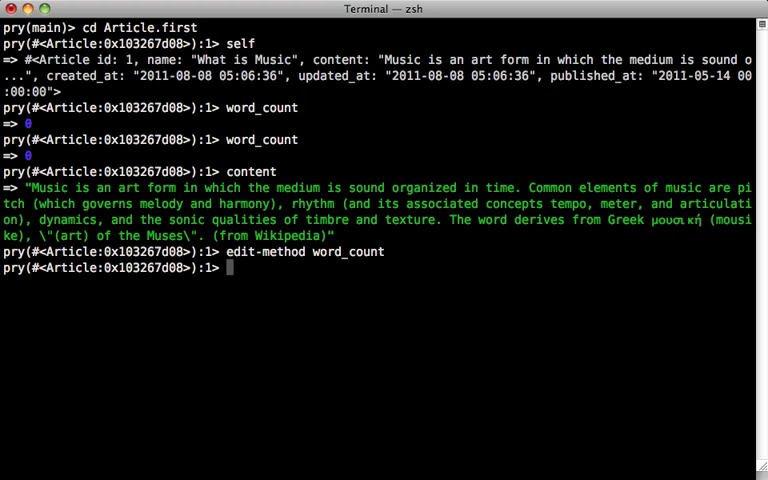
Call word_count to hit the breakpoint, check that words is empty, then start edit-method word_count.
text(word_count)
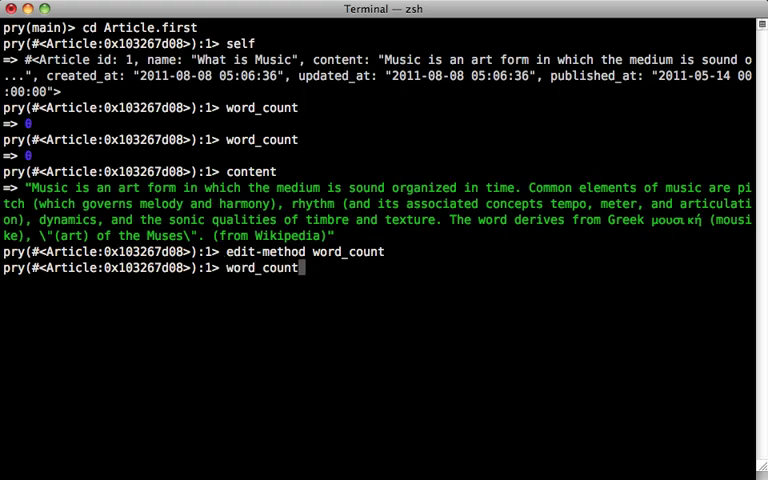
key(Return)
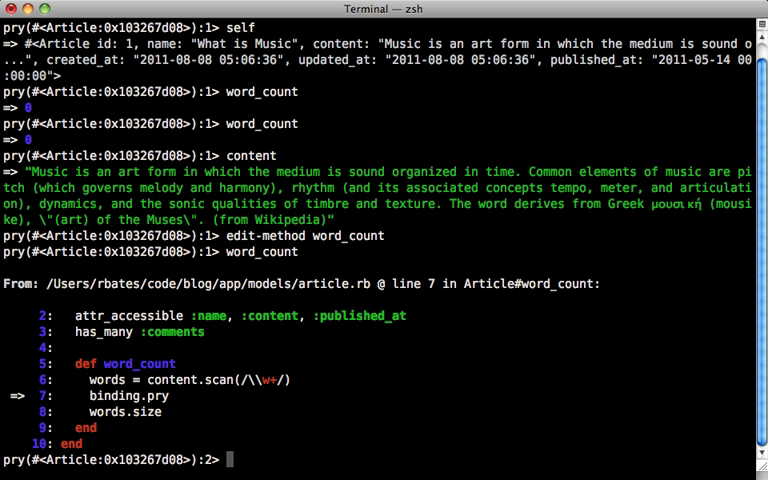
text(words)
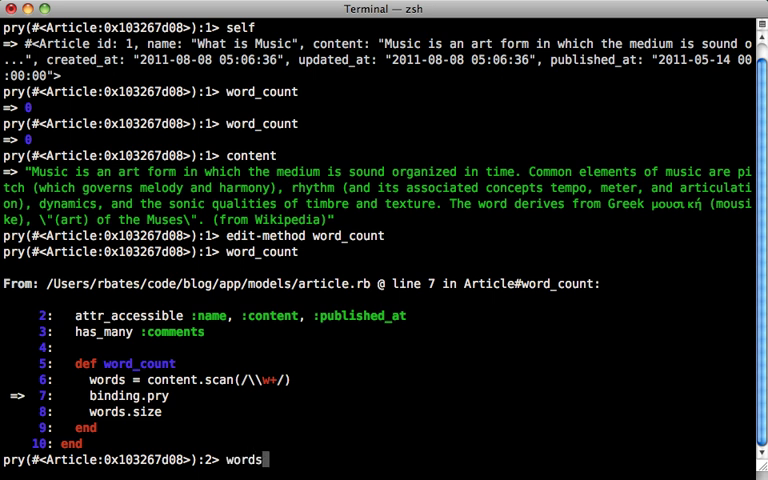
key(Return)
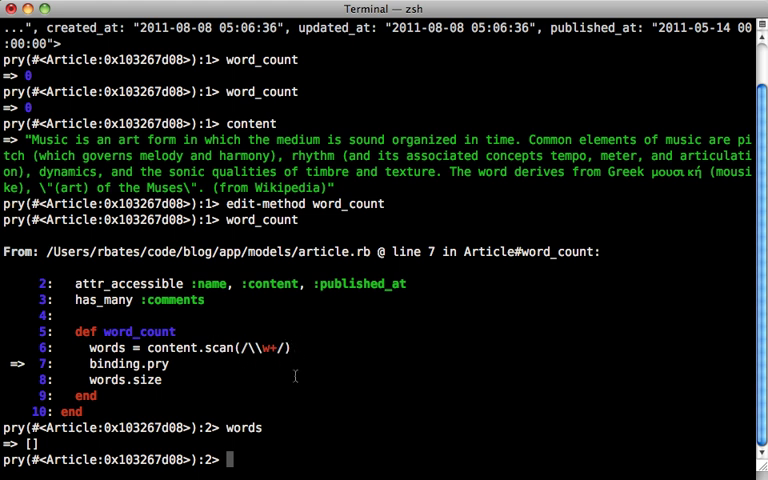
text(edit-method word_count)
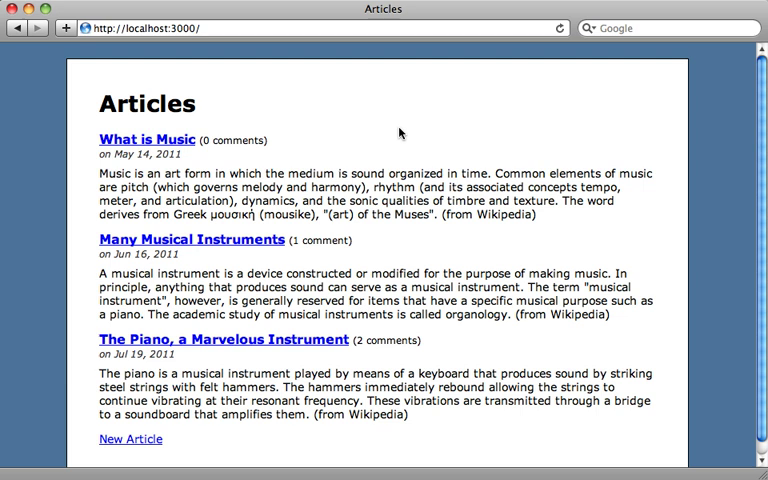
mouse_move(336, 176)
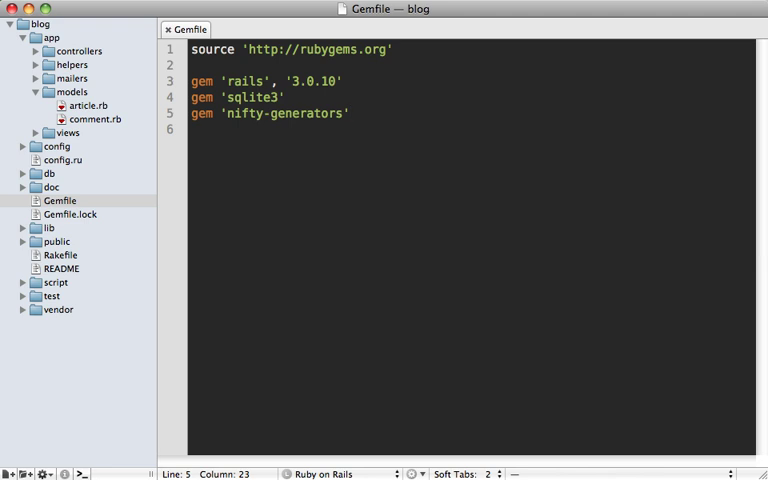
Add a gem 'pry' line to the blog's Gemfile below nifty-generators.
text(gem)
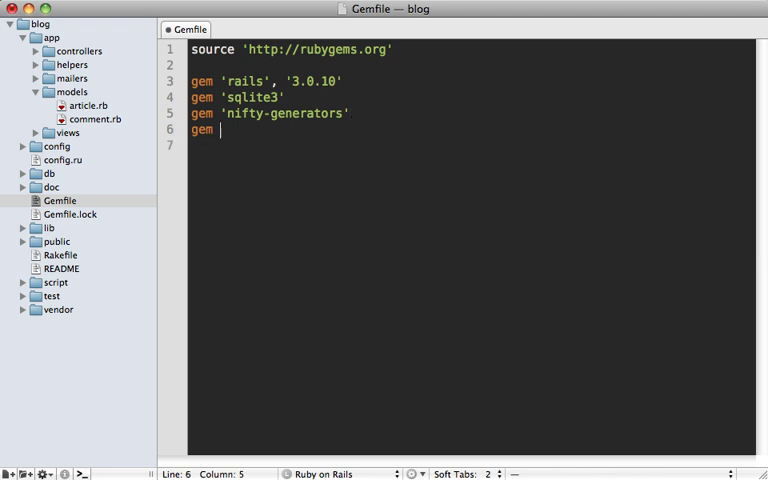
text('pry', :g)
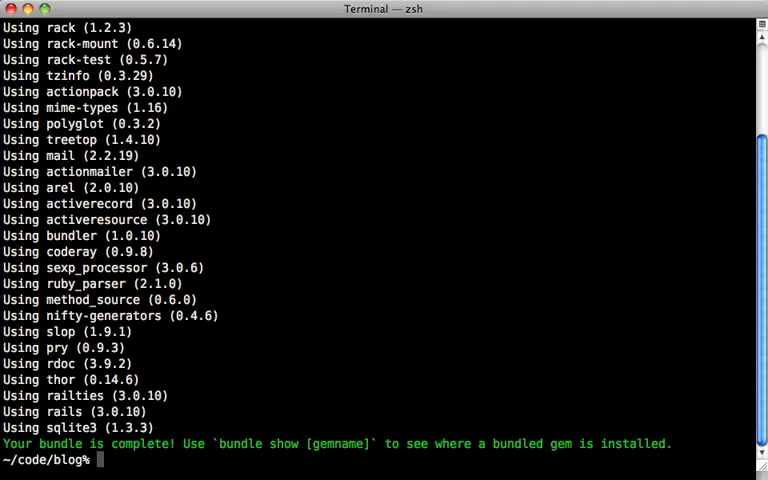
text(rails s)
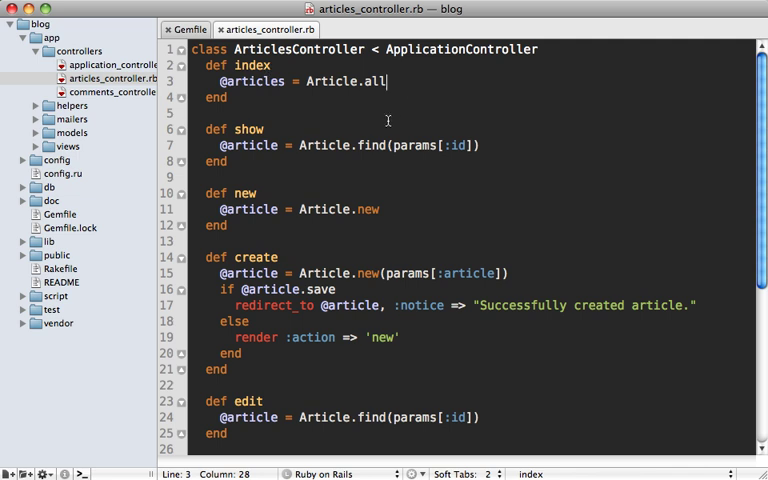
text(binding.pry)
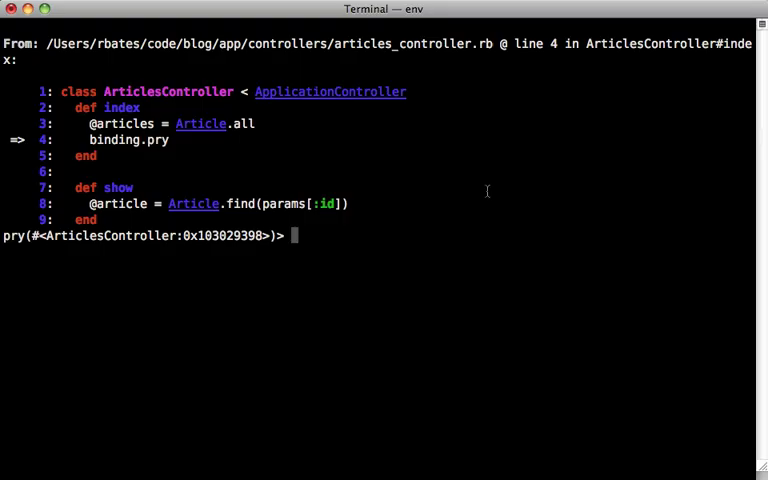
mouse_move(360, 68)
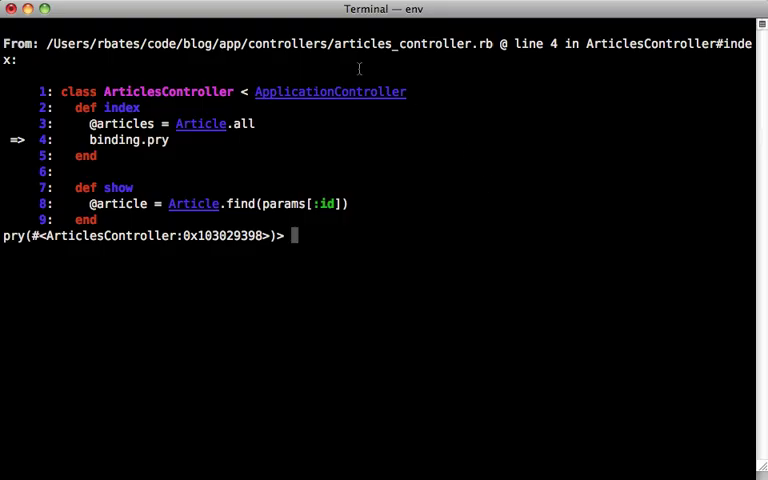
mouse_move(122, 188)
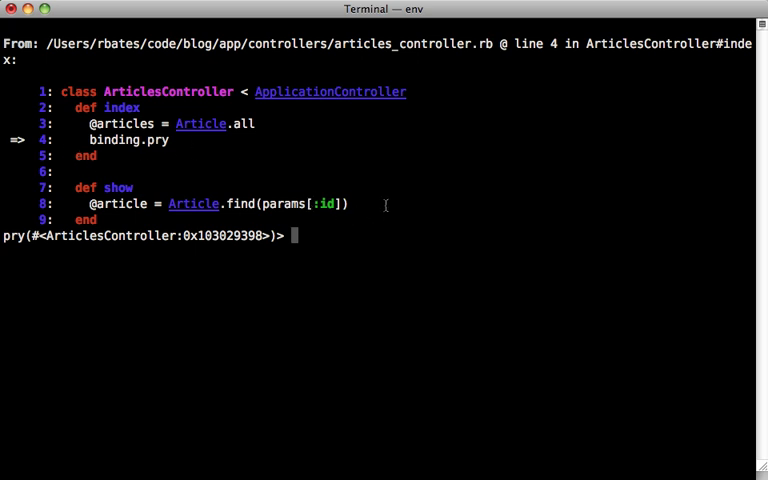
text(@articles)
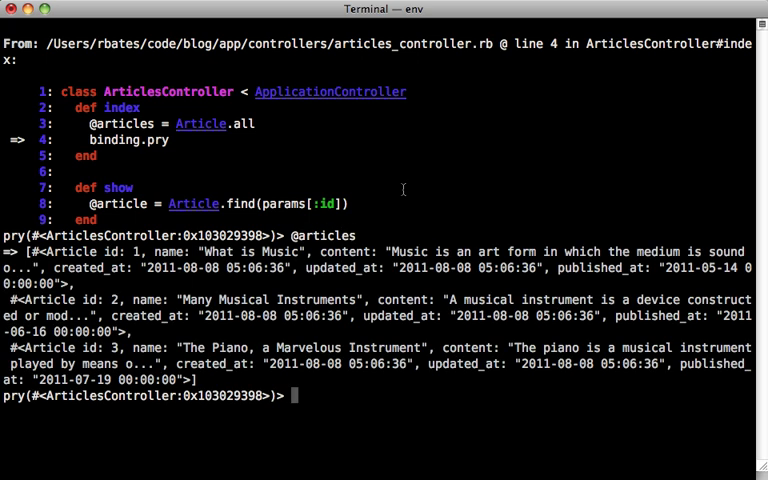
text(e)
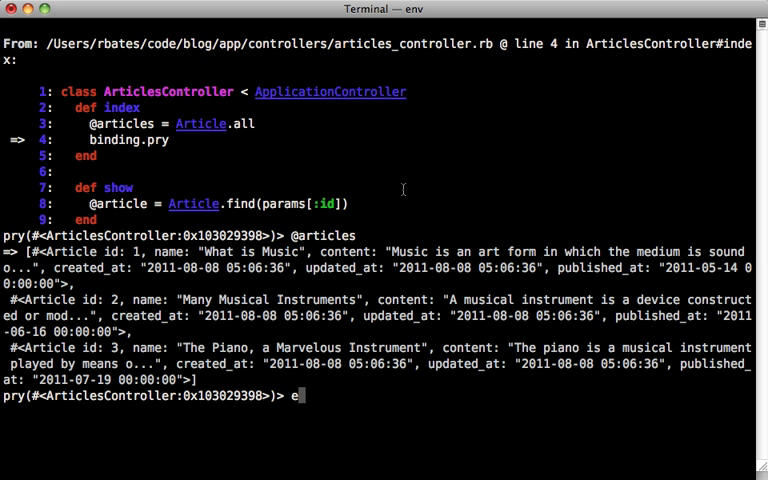
text(xit-all)
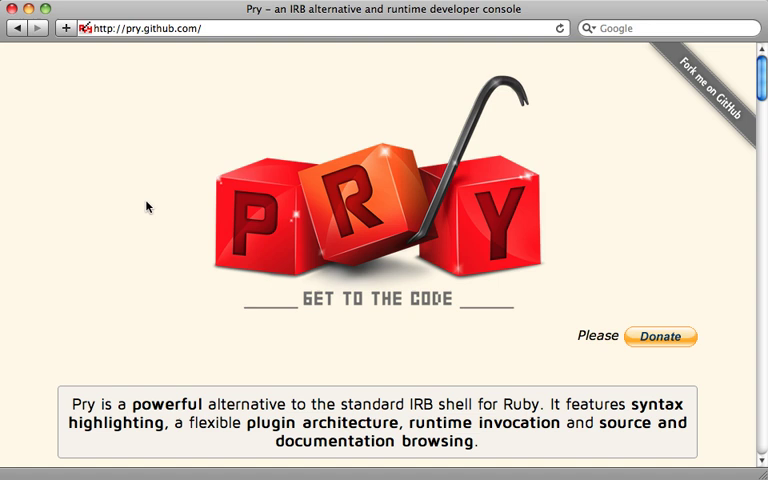
Go from pry.github.com to the Pry project wiki.
scroll(down, 3)
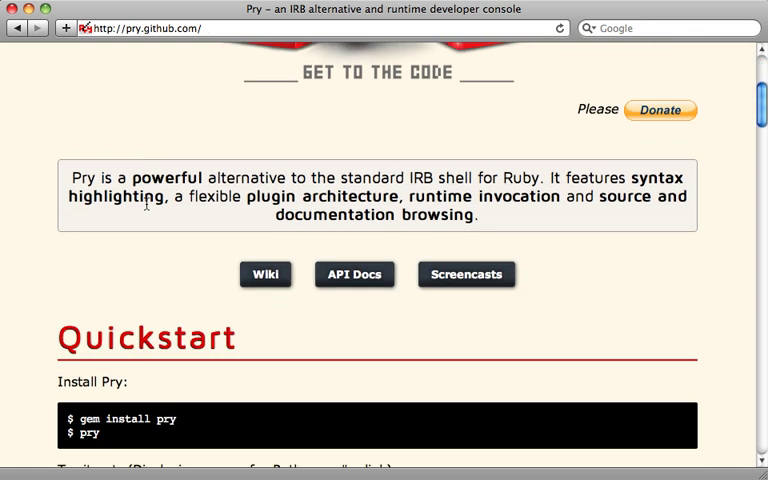
click(264, 274)
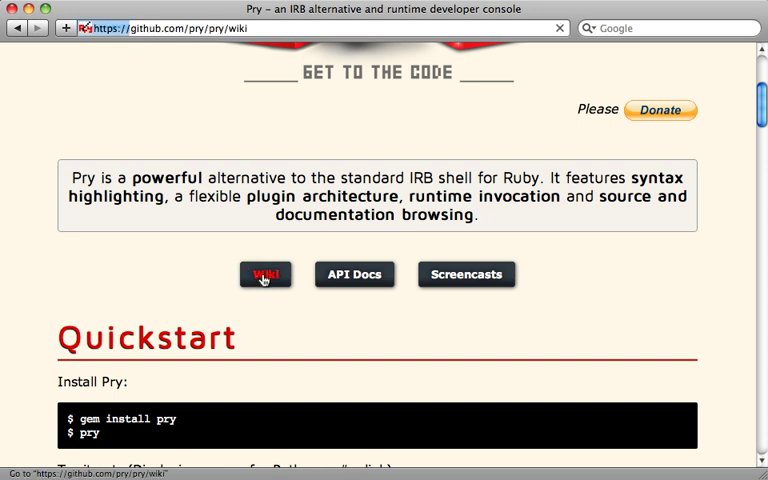
click(264, 274)
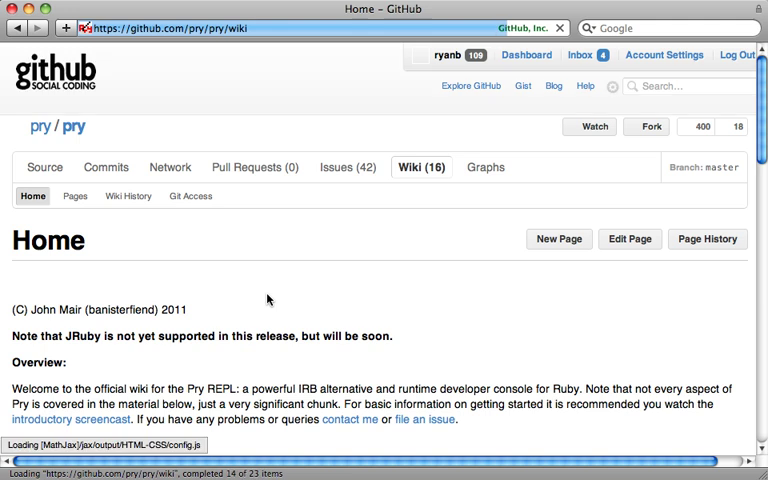
Scroll to Screencasts and open Joshua Cheek's introductory Pry screencast on Vimeo.
scroll(down, 3)
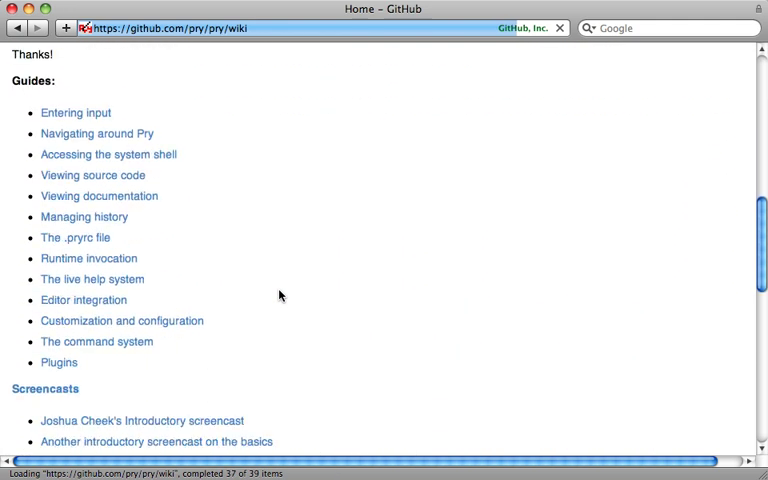
scroll(down, 3)
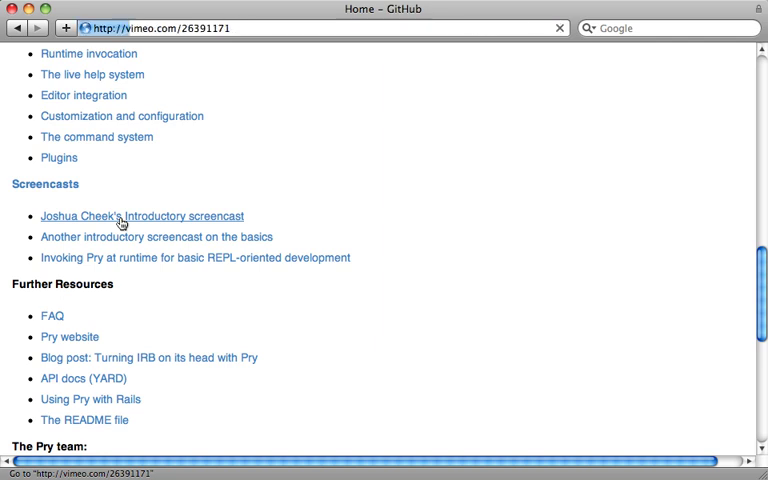
click(140, 216)
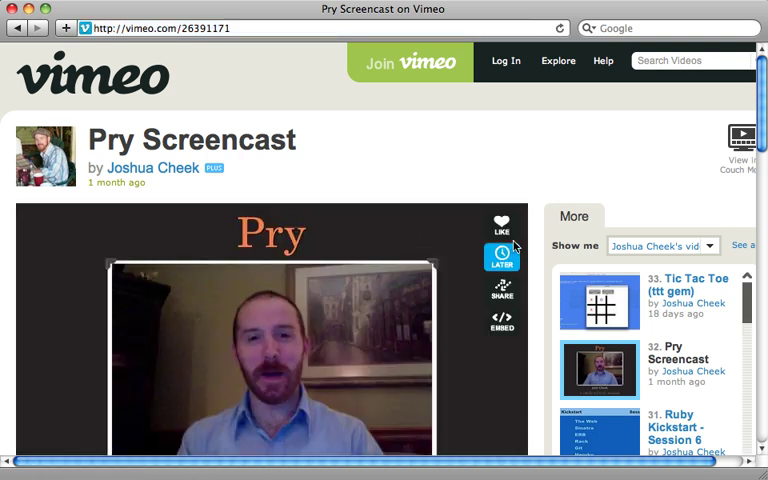
mouse_move(548, 208)
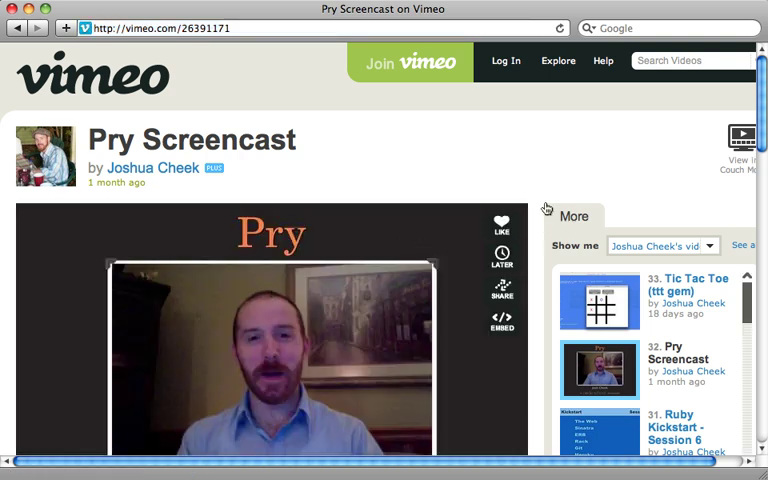